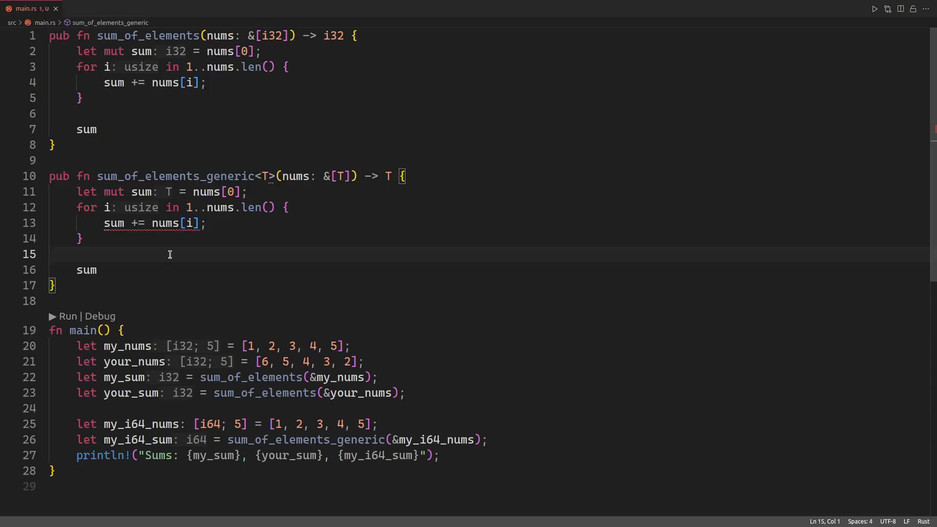
pyautogui.moveTo(157, 248)
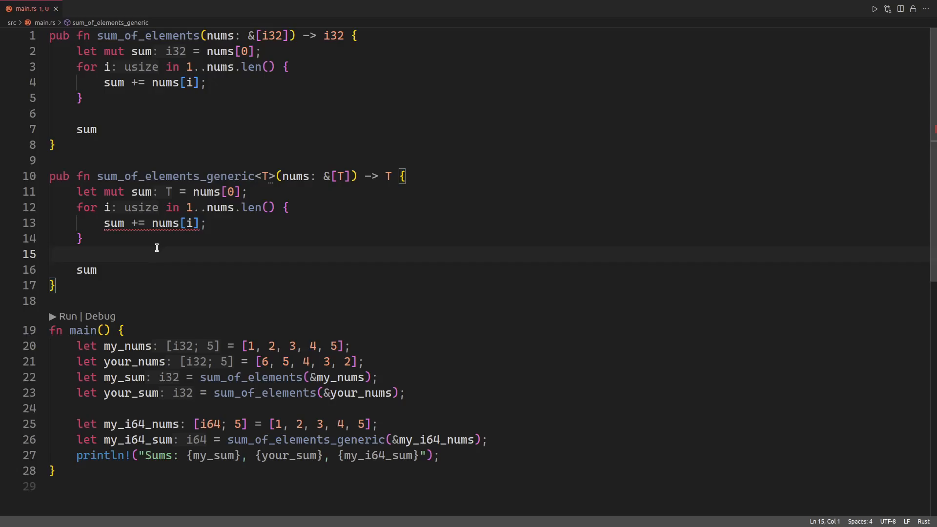
pyautogui.moveTo(168, 223)
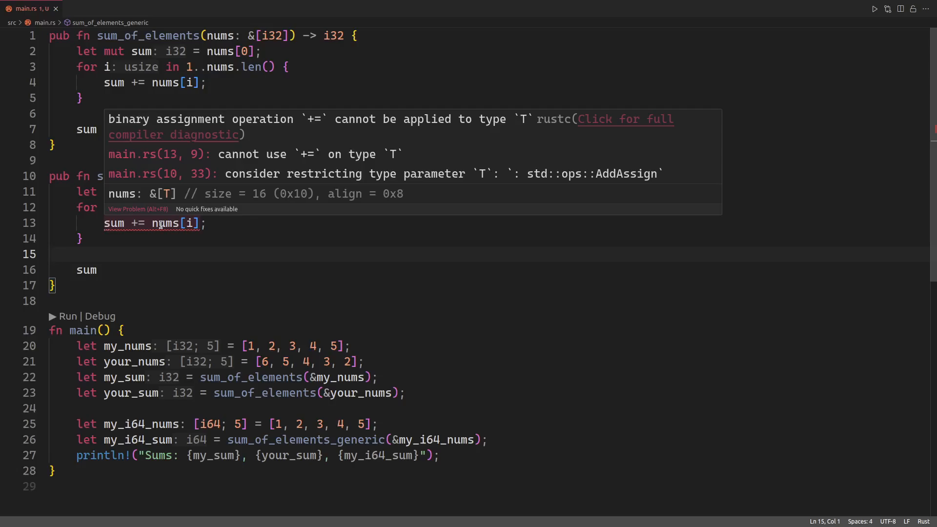
# Add a std::ops::AddAssign trait bound to the type parameter T in <T>
pyautogui.click(269, 176)
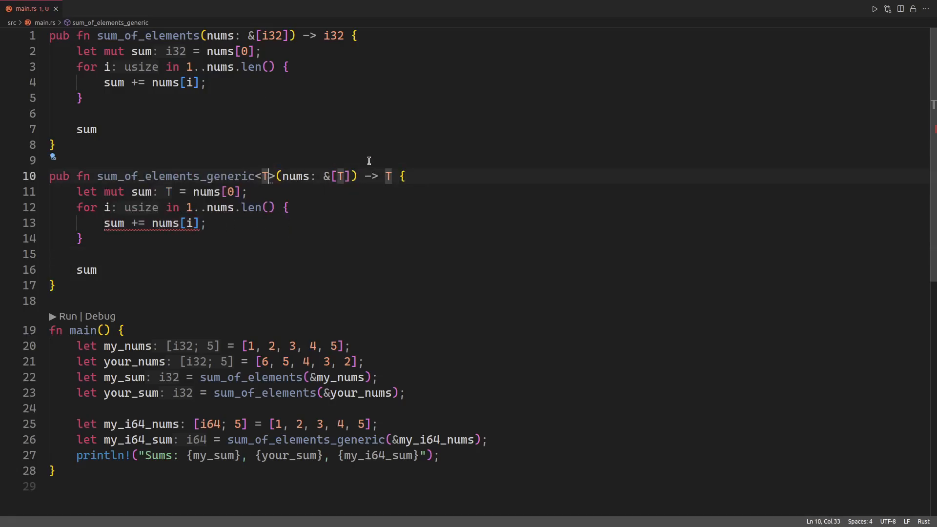
pyautogui.write(':')
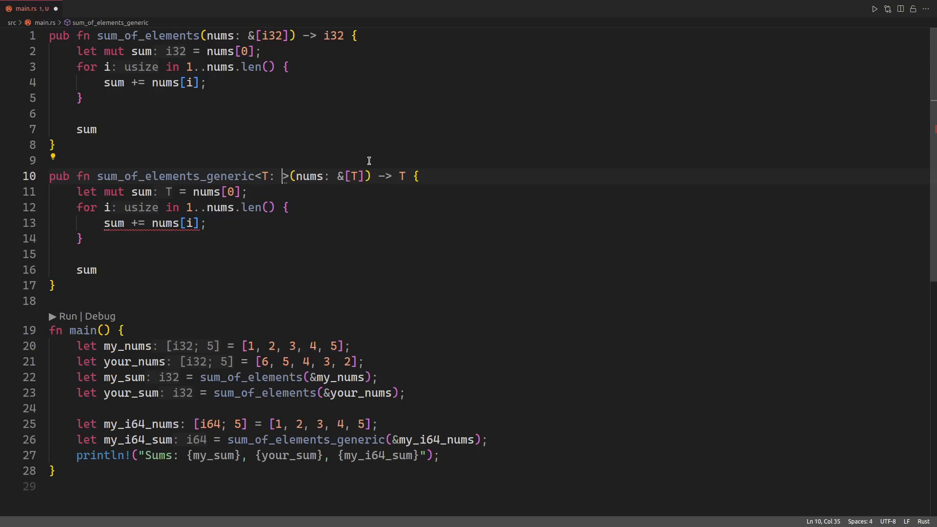
pyautogui.write('std::ops::AddAssign')
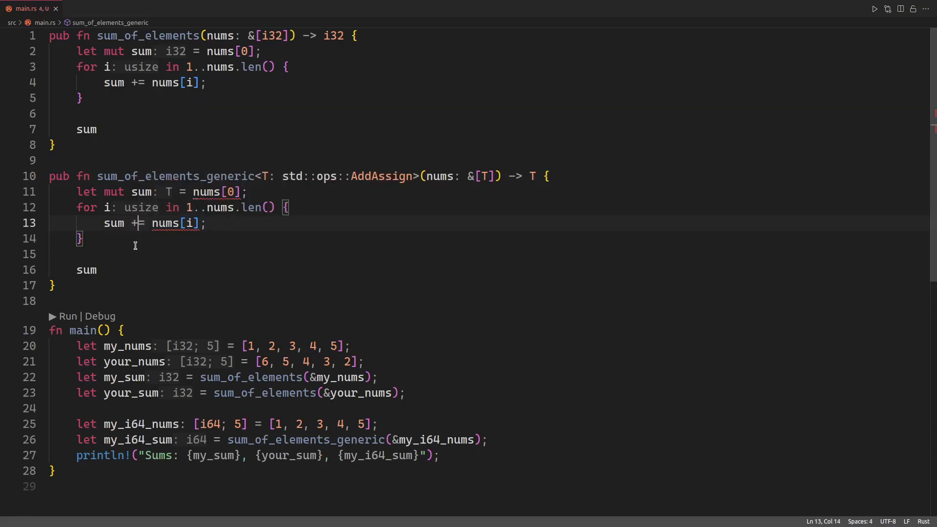
pyautogui.click(221, 223)
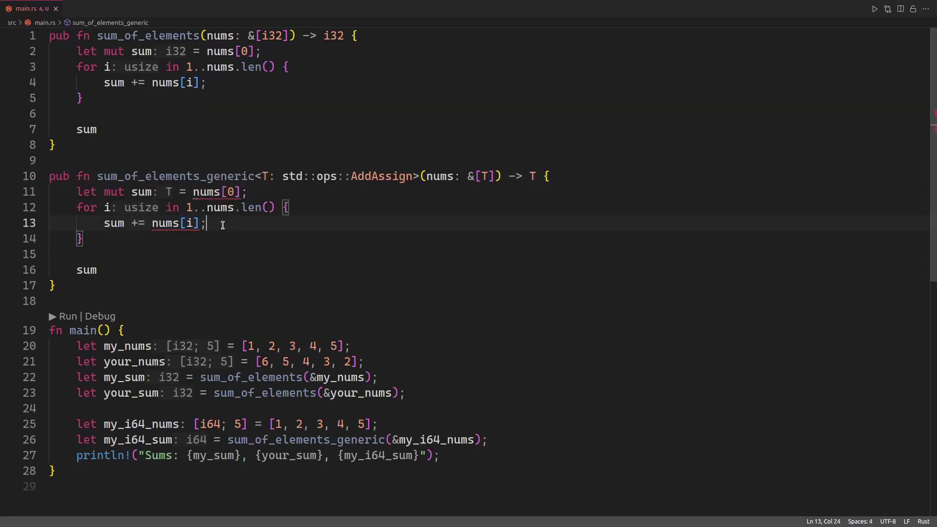
pyautogui.moveTo(298, 225)
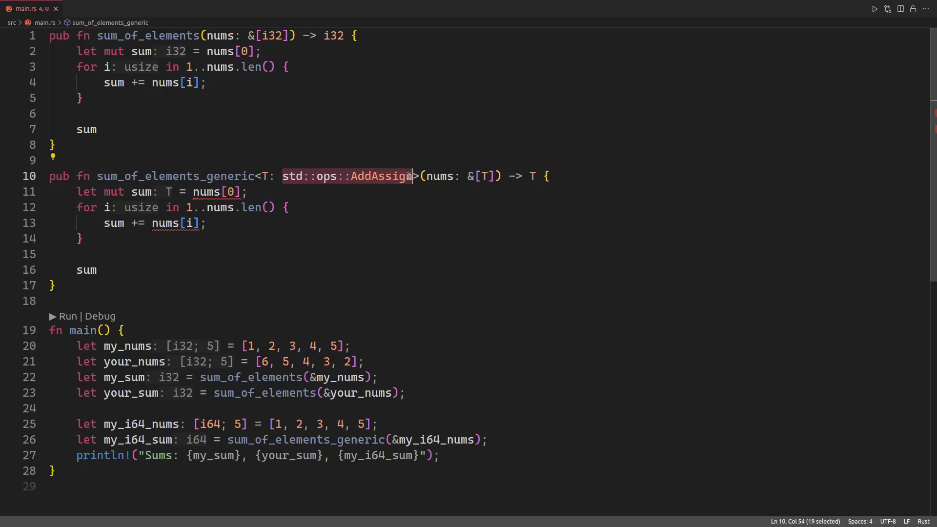
pyautogui.moveTo(380, 176)
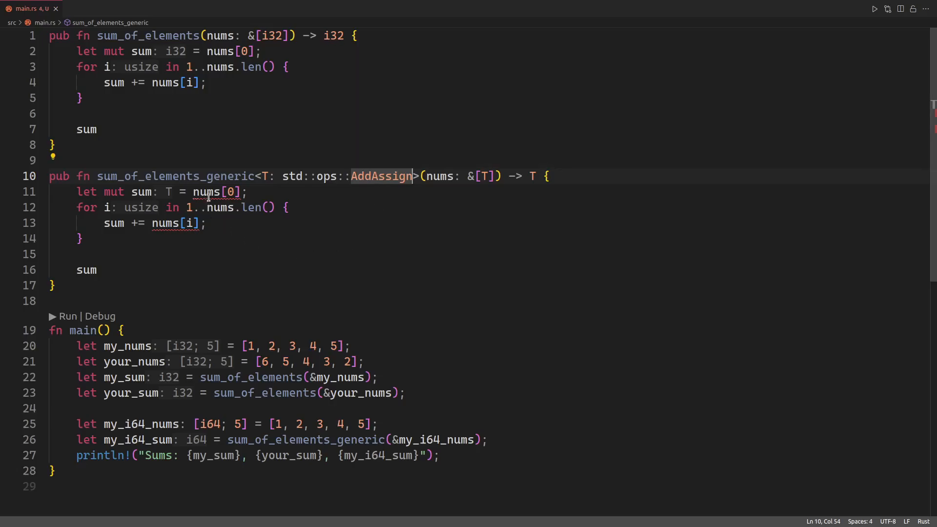
pyautogui.moveTo(167, 224)
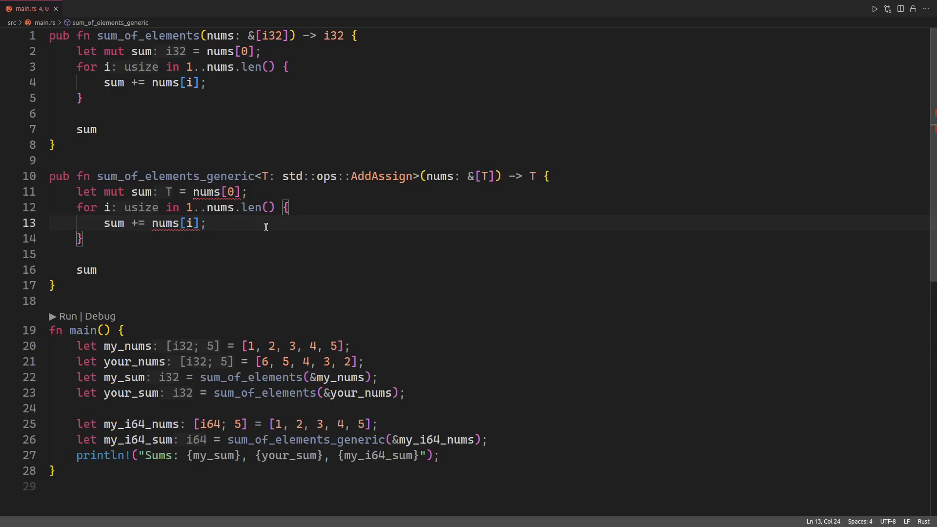
pyautogui.moveTo(195, 240)
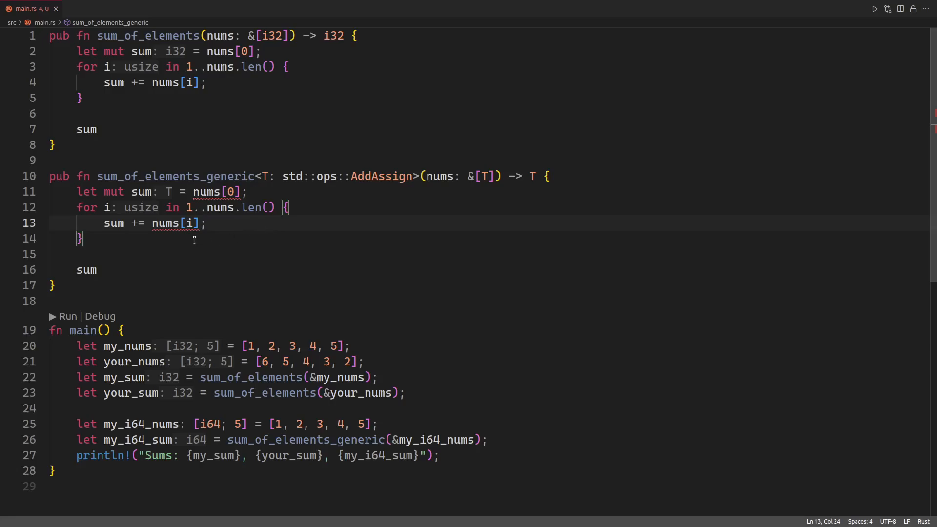
pyautogui.moveTo(170, 223)
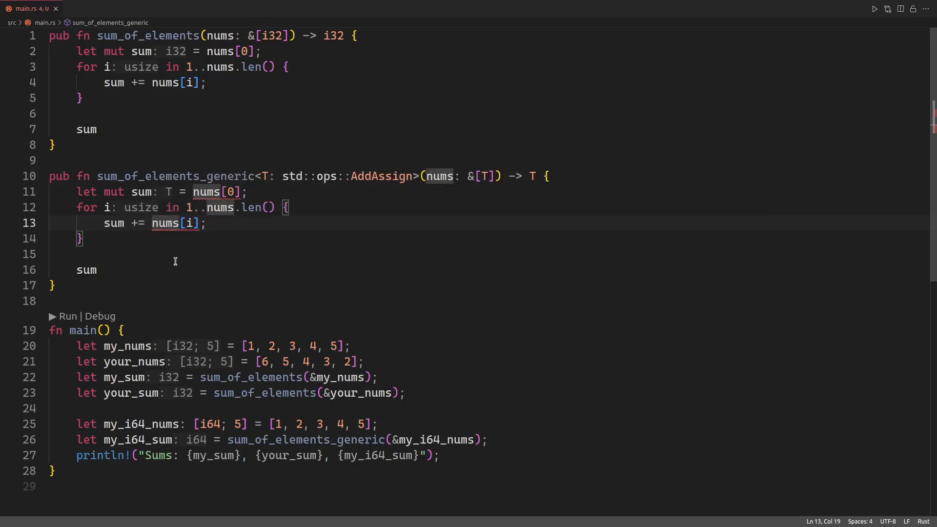
pyautogui.moveTo(381, 199)
pyautogui.write(' + Copy')
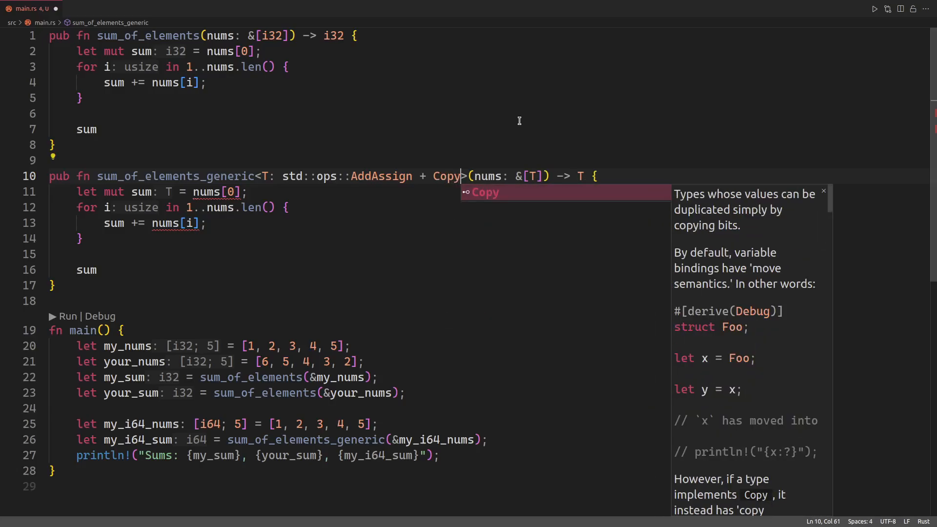
# Save main.rs with Ctrl+S and bring up the AddAssign documentation popup
pyautogui.press('ctrl+s')
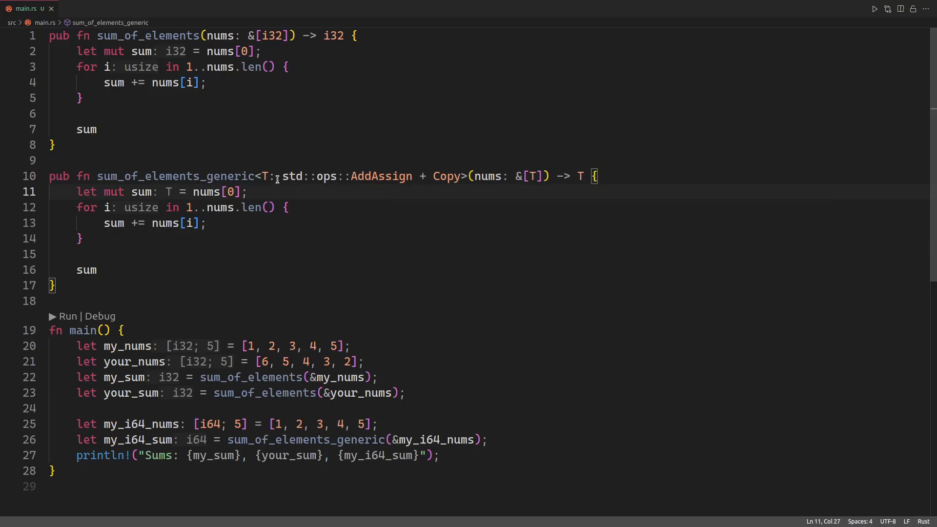
pyautogui.click(284, 175)
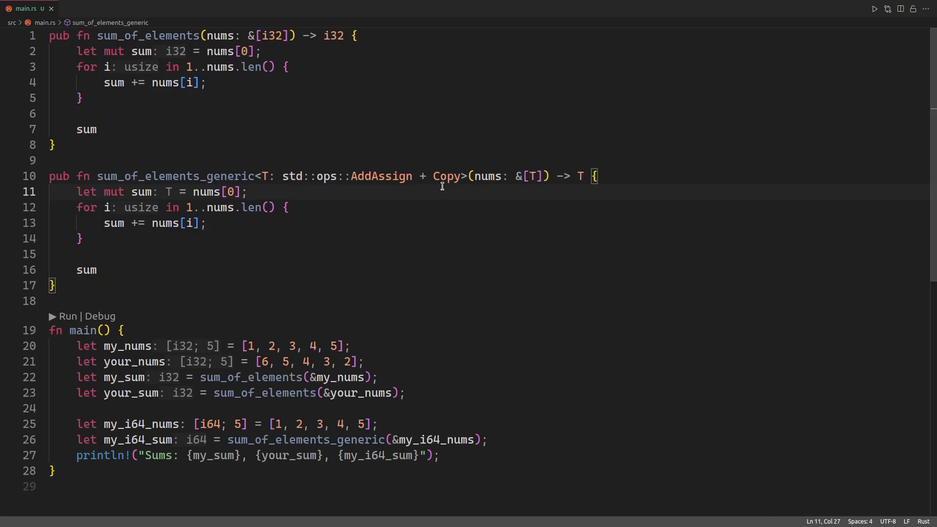
pyautogui.moveTo(381, 176)
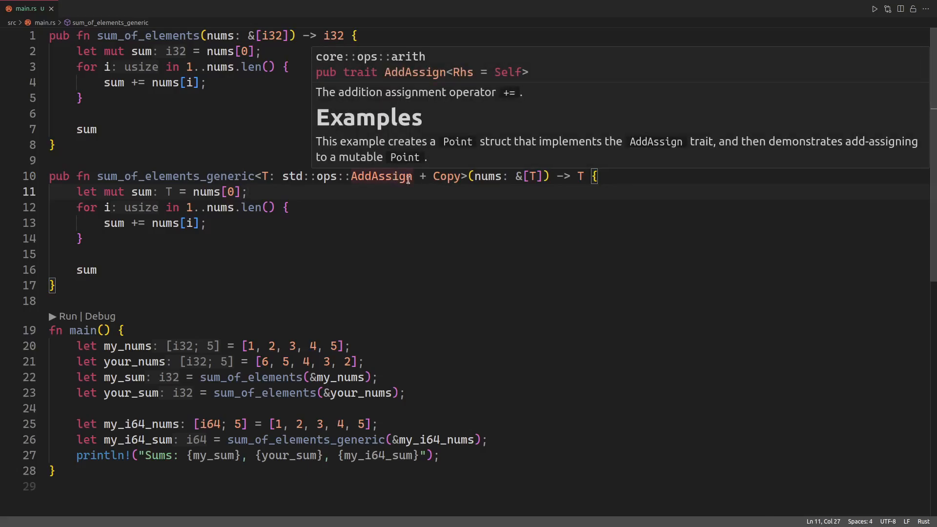
pyautogui.moveTo(449, 176)
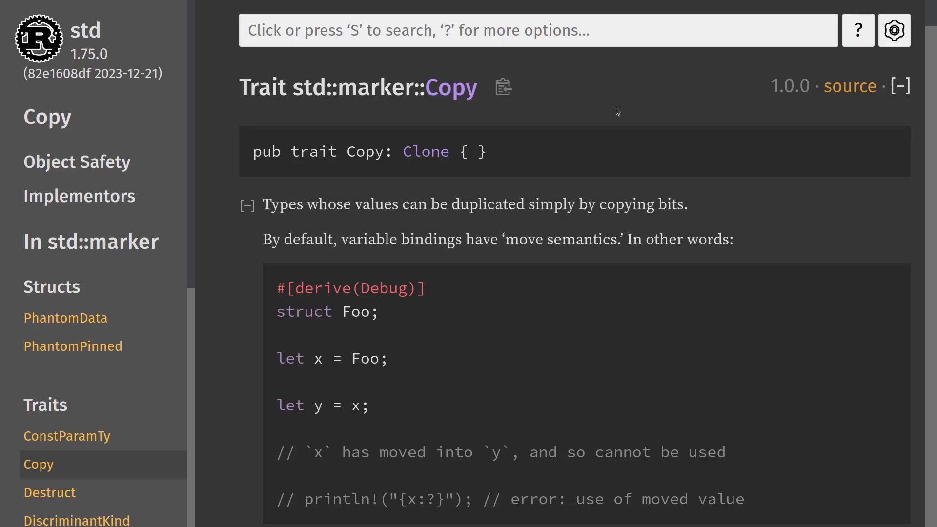
pyautogui.moveTo(322, 122)
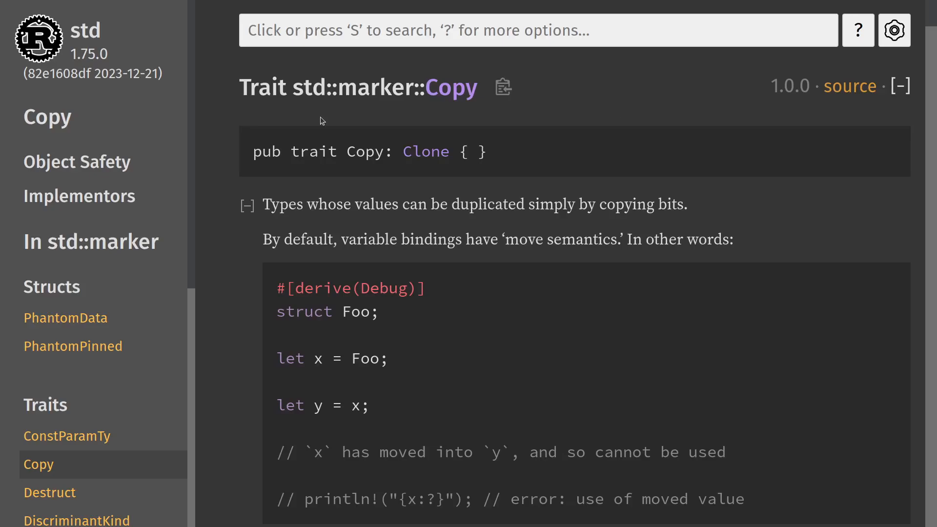
pyautogui.moveTo(451, 87)
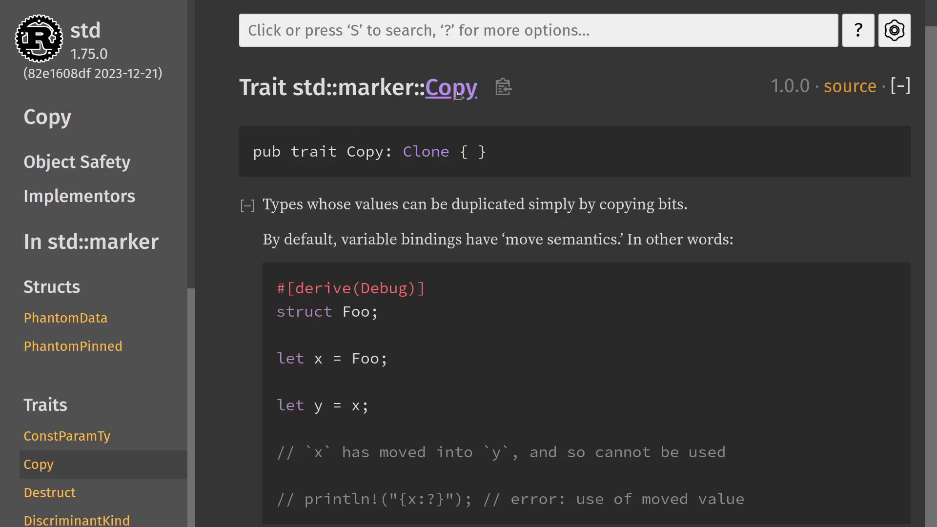
pyautogui.moveTo(374, 87)
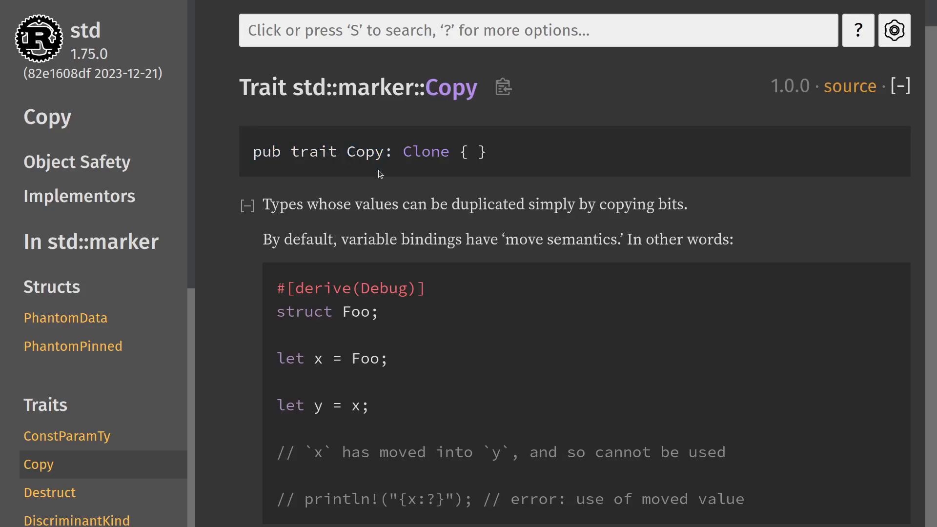
pyautogui.scroll(-3)
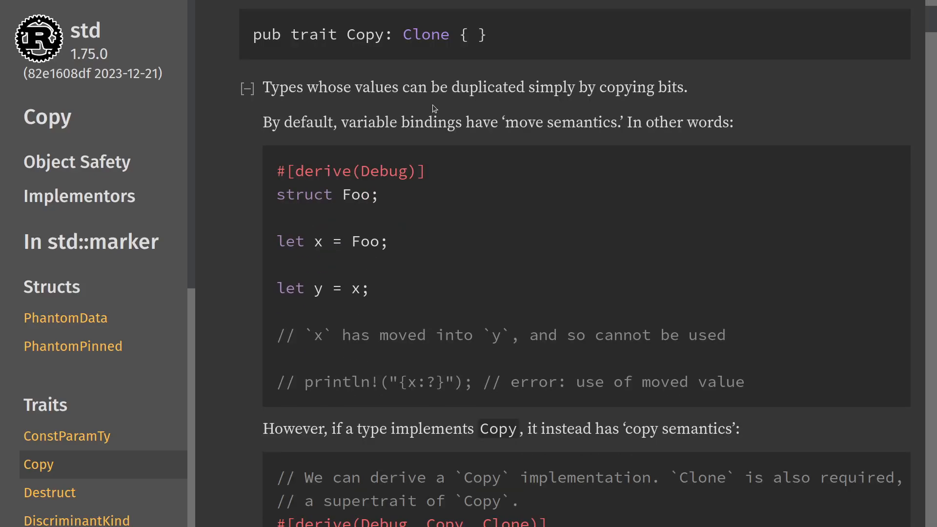
pyautogui.moveTo(362, 62)
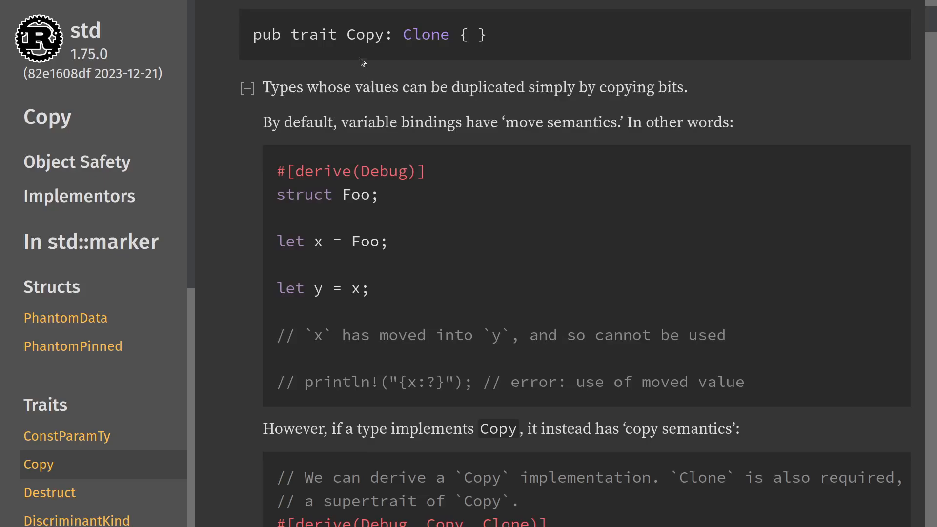
pyautogui.doubleClick(376, 88)
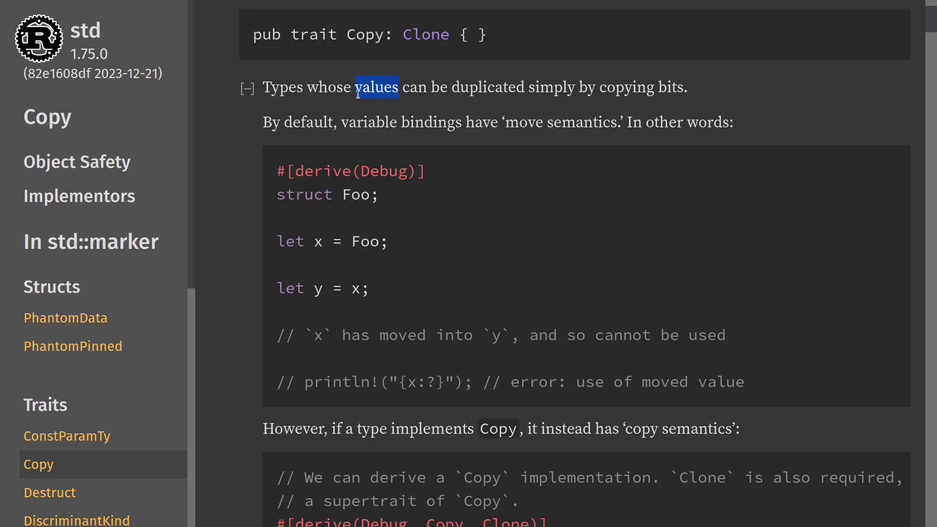
pyautogui.doubleClick(487, 87)
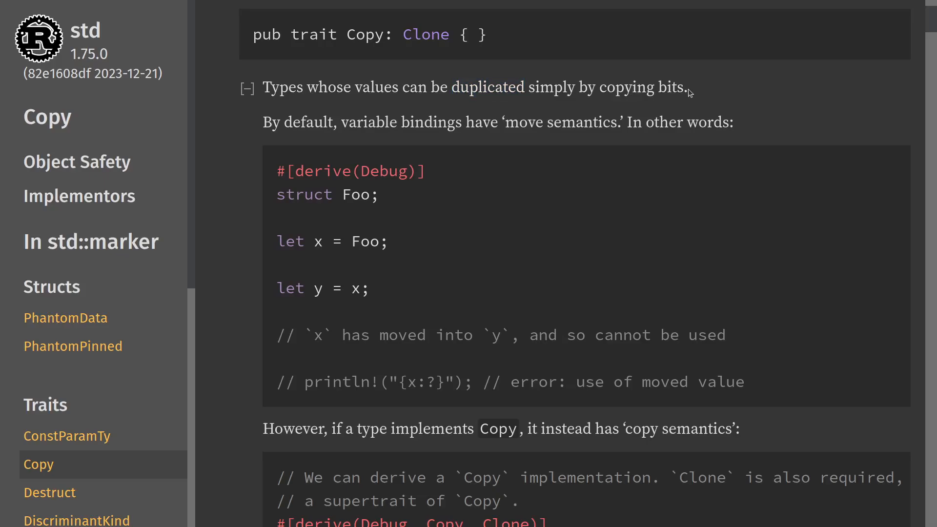
pyautogui.moveTo(427, 123)
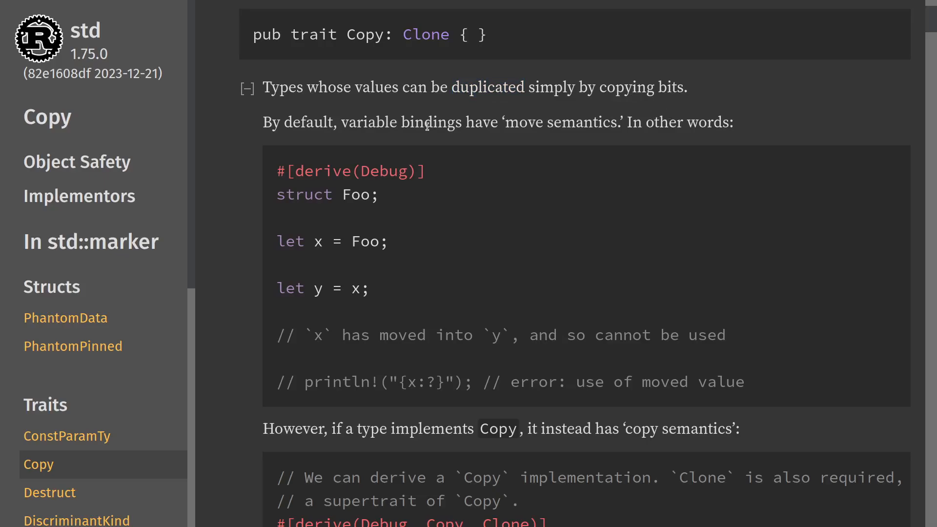
pyautogui.moveTo(504, 122)
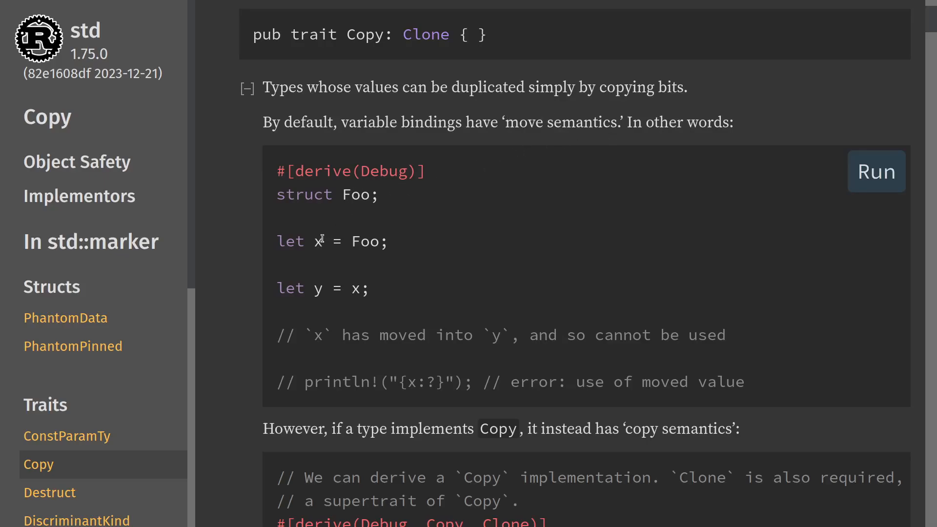
pyautogui.moveTo(291, 195)
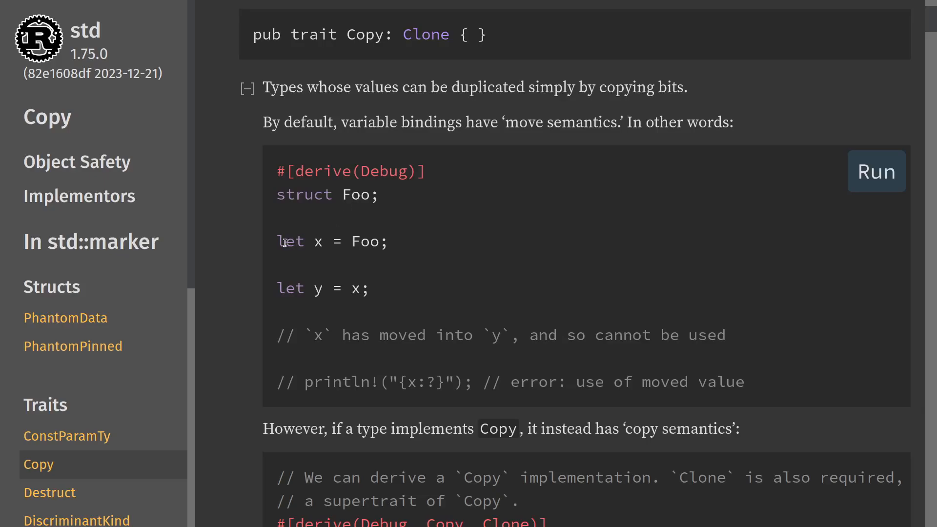
pyautogui.moveTo(392, 256)
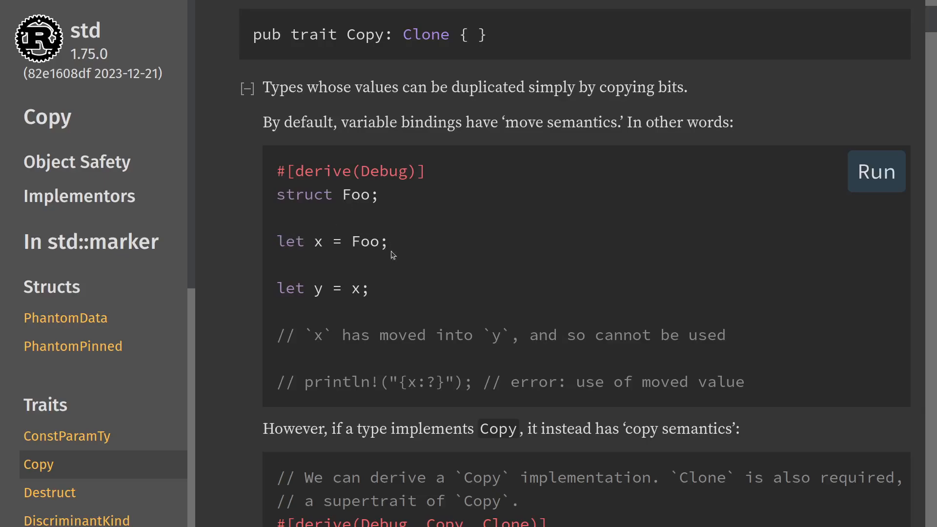
pyautogui.moveTo(330, 234)
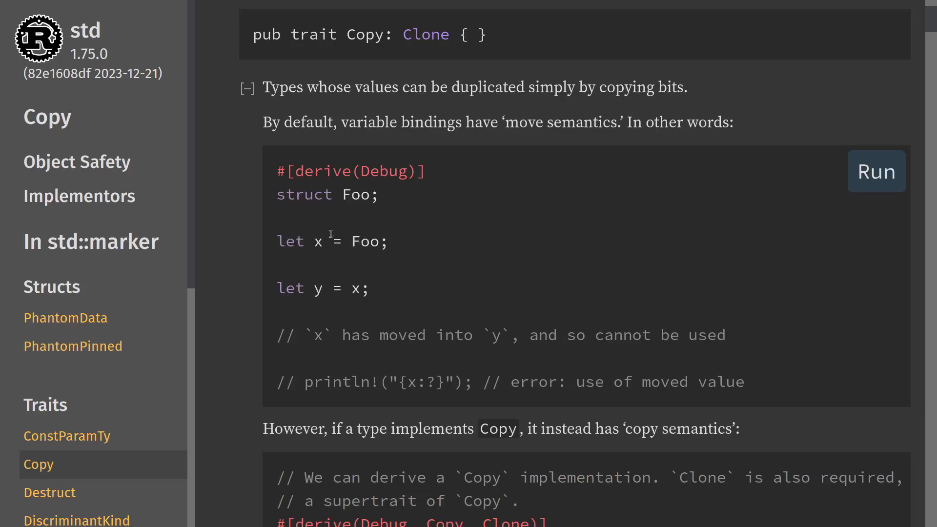
pyautogui.moveTo(302, 287)
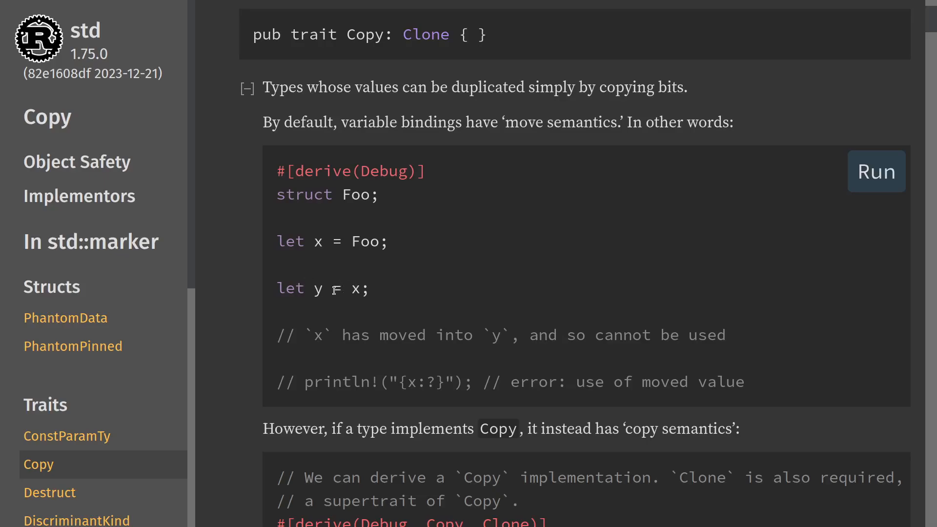
pyautogui.moveTo(349, 278)
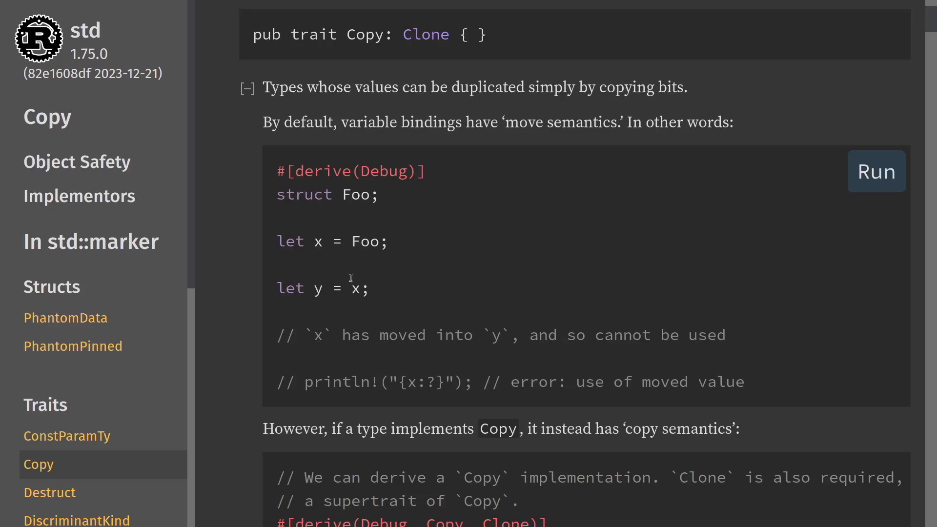
pyautogui.scroll(-3)
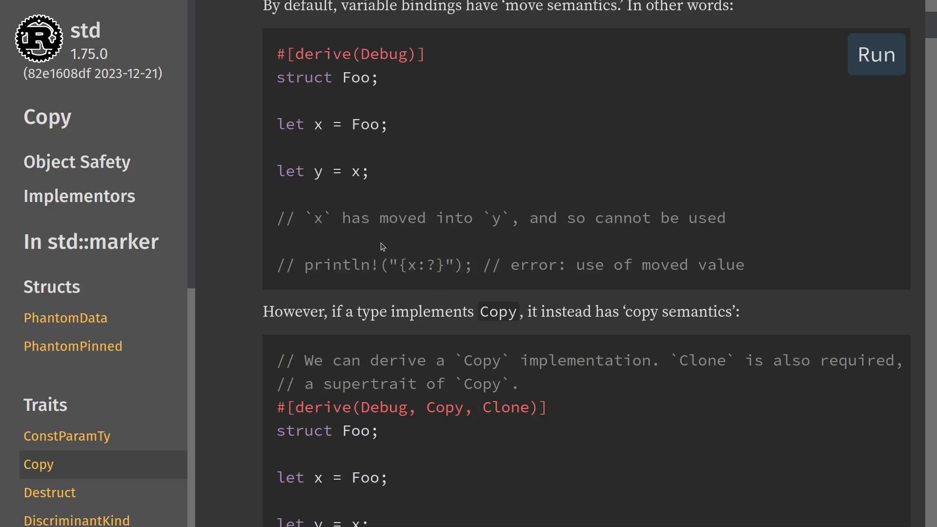
pyautogui.moveTo(335, 175)
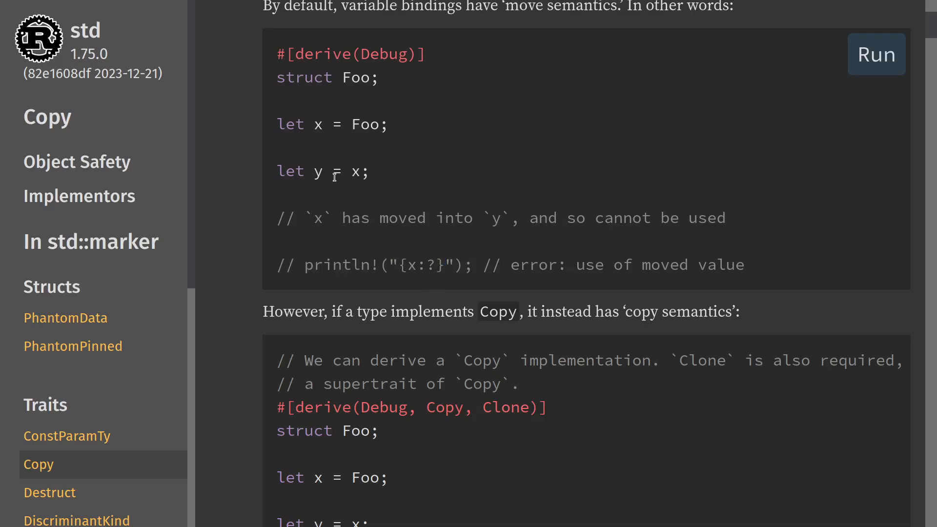
pyautogui.scroll(-3)
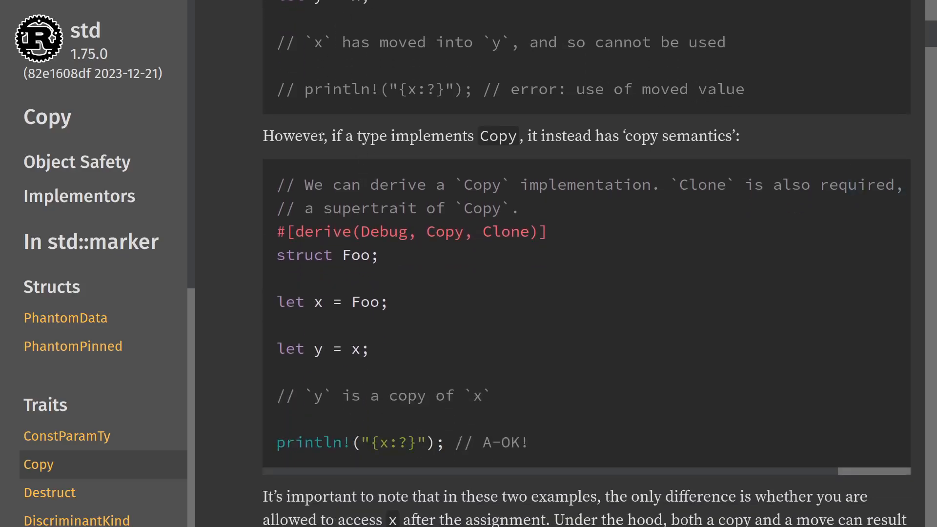
pyautogui.doubleClick(498, 136)
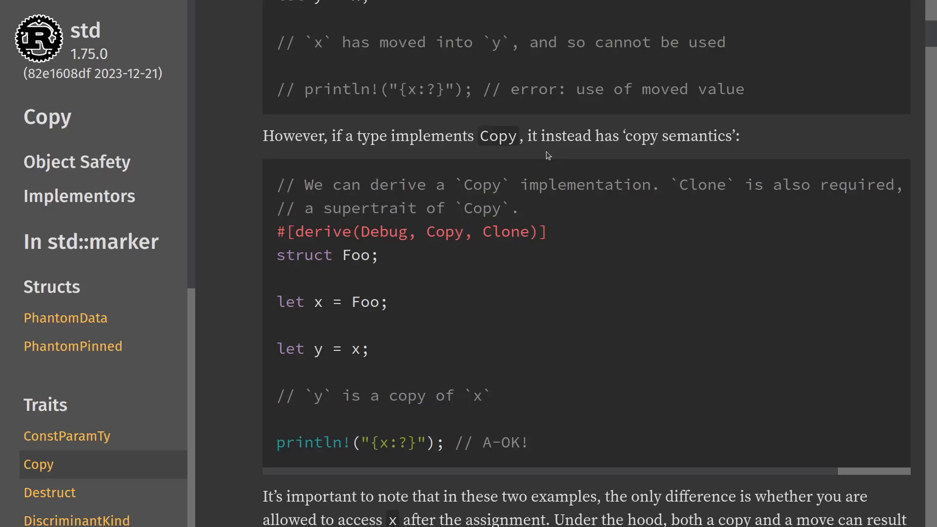
pyautogui.scroll(-3)
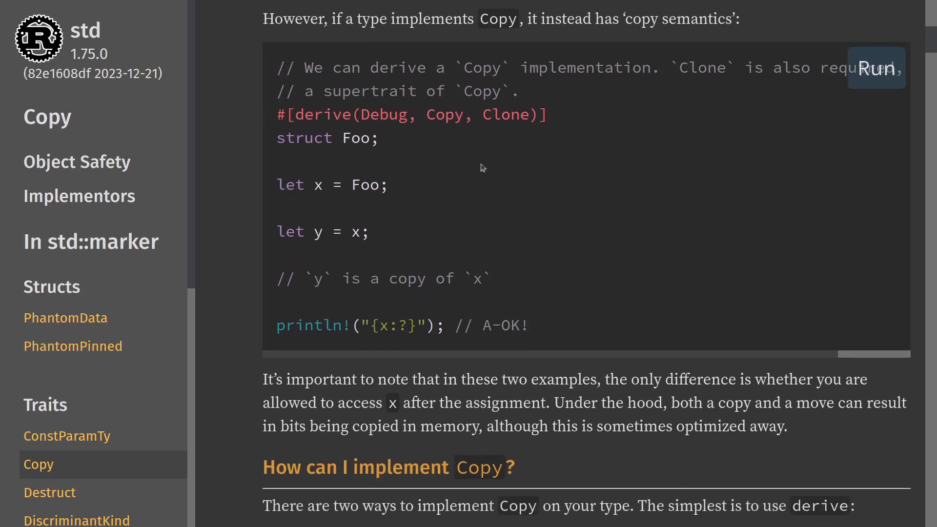
pyautogui.moveTo(316, 187)
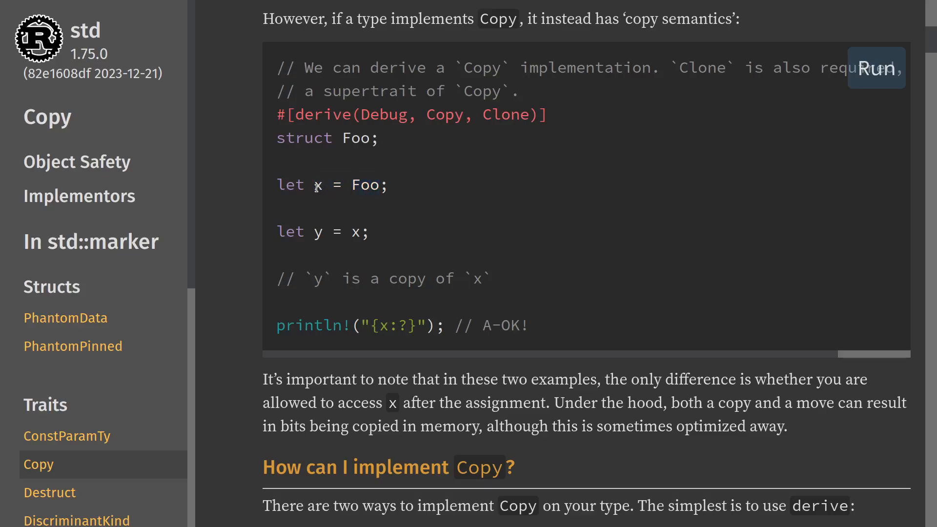
pyautogui.moveTo(362, 187)
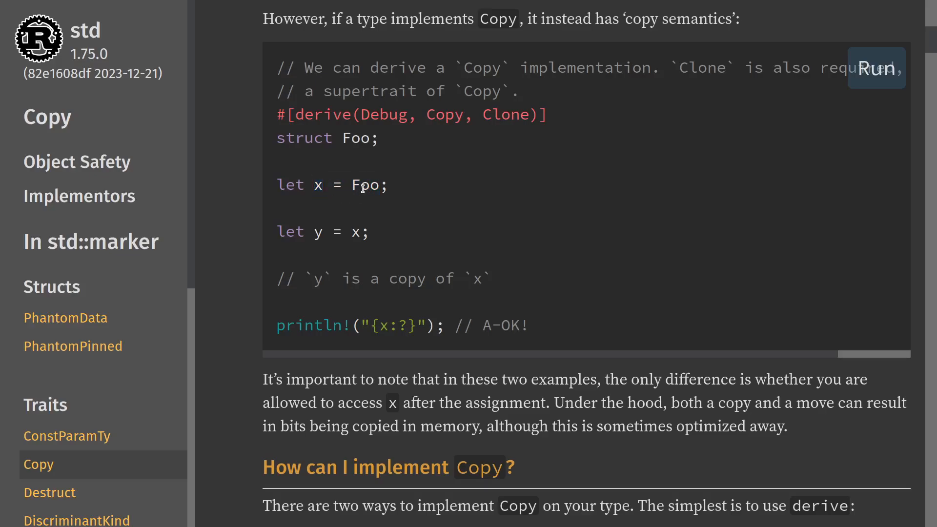
pyautogui.doubleClick(318, 184)
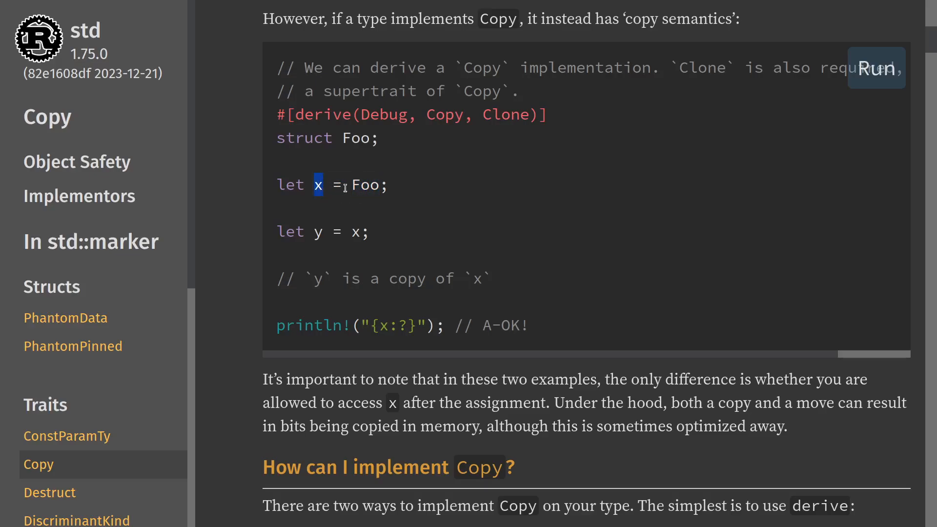
pyautogui.doubleClick(364, 185)
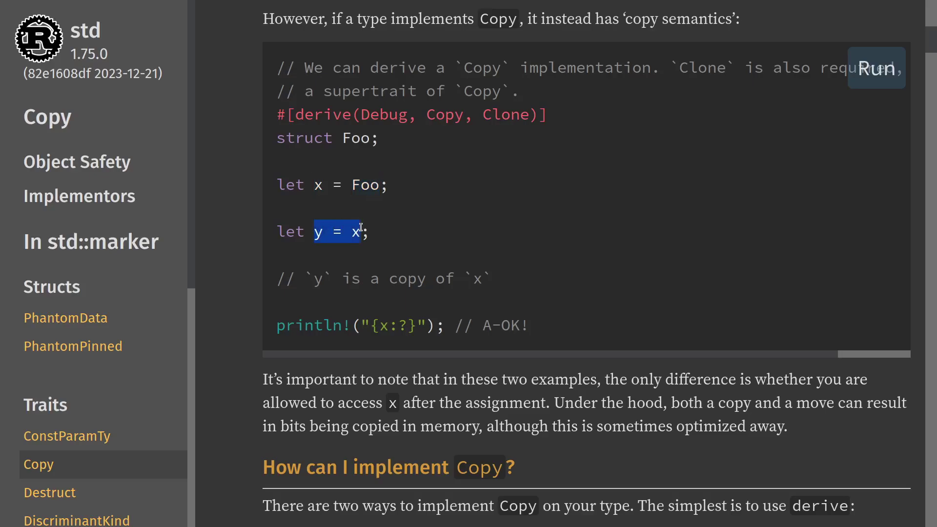
pyautogui.click(356, 232)
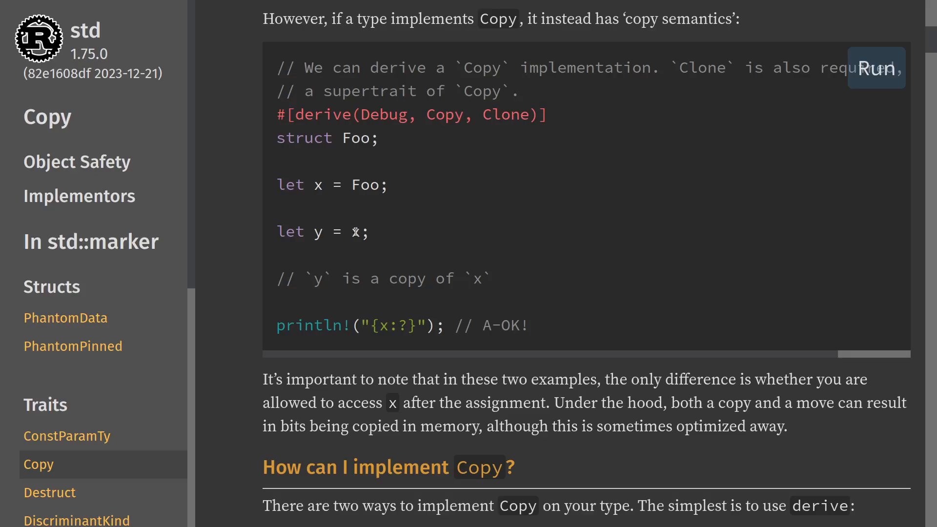
pyautogui.doubleClick(356, 232)
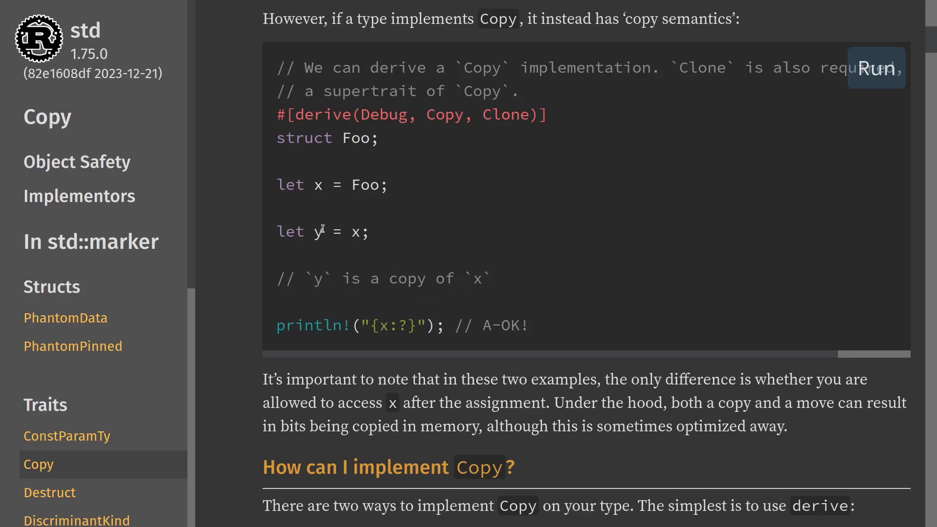
pyautogui.moveTo(380, 236)
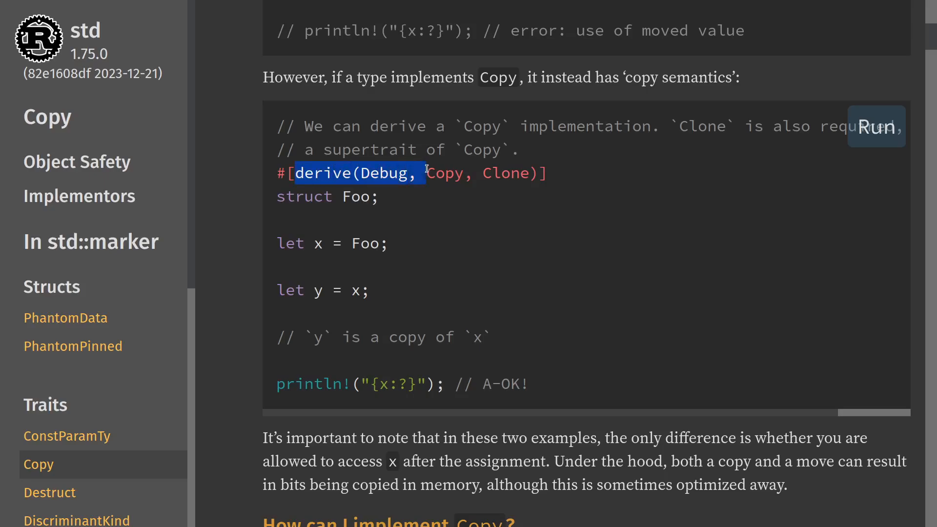
# Highlight text in the Copy page's move and copy-semantics examples
pyautogui.doubleClick(444, 174)
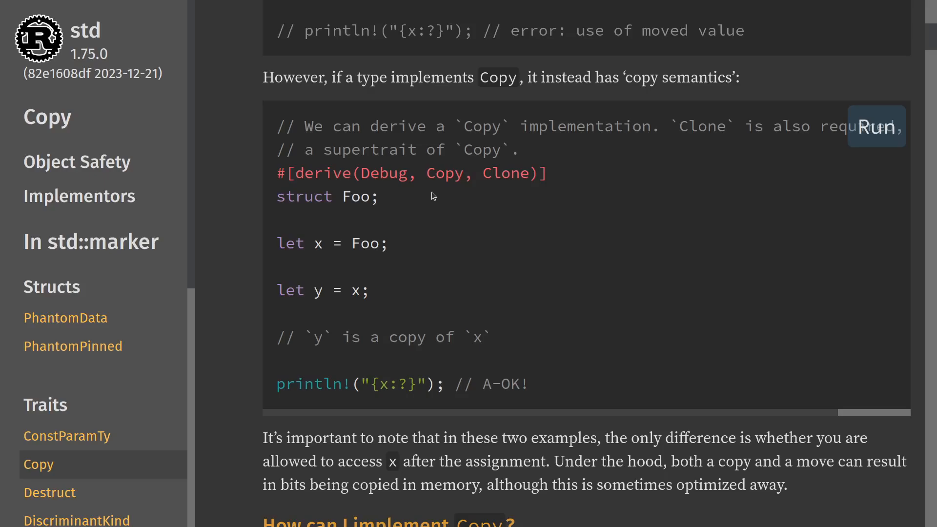
pyautogui.moveTo(679, 125)
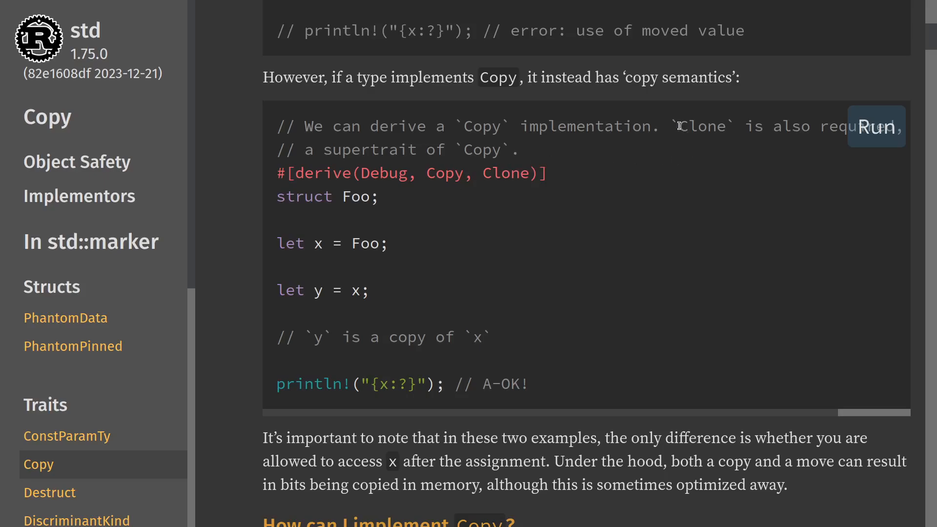
pyautogui.moveTo(686, 150)
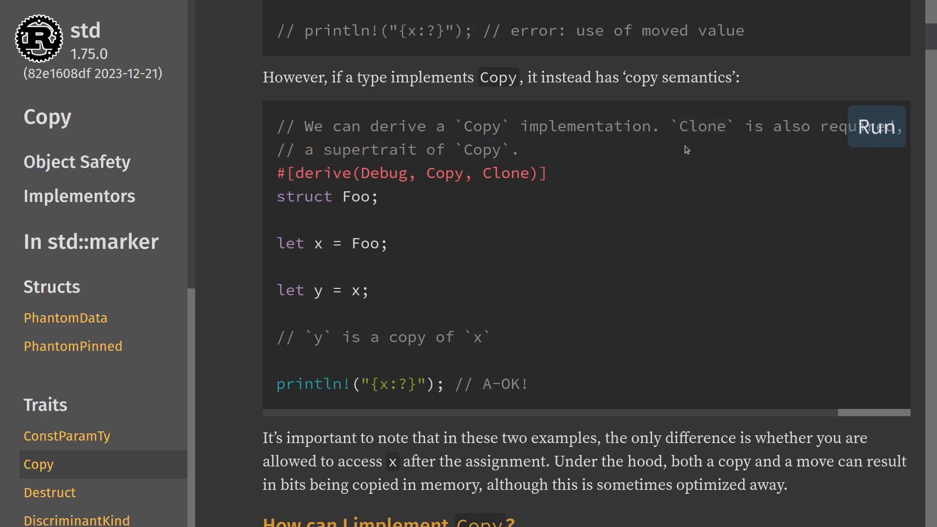
pyautogui.moveTo(527, 163)
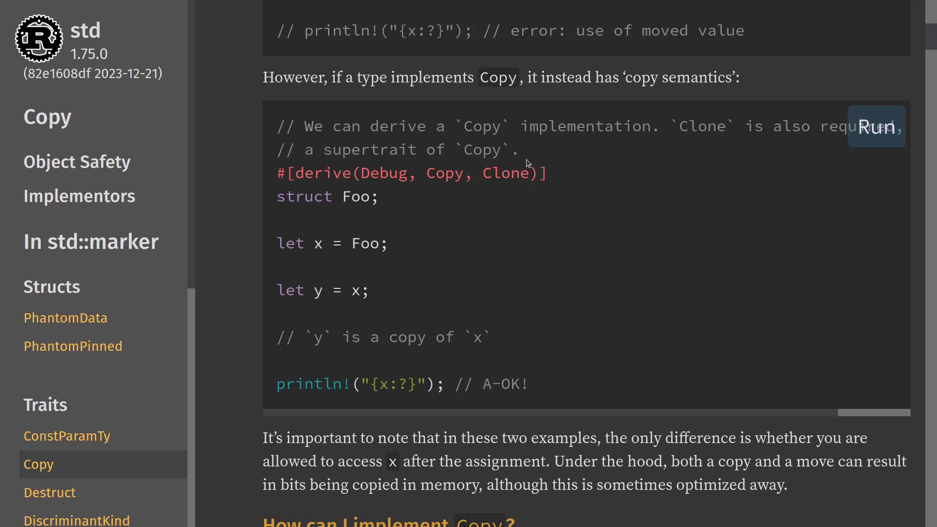
pyautogui.moveTo(465, 149)
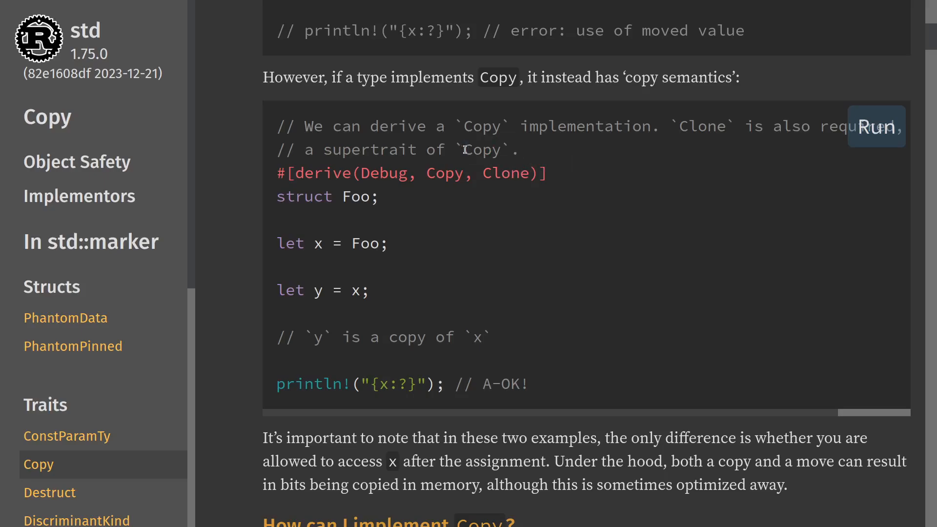
pyautogui.moveTo(546, 154)
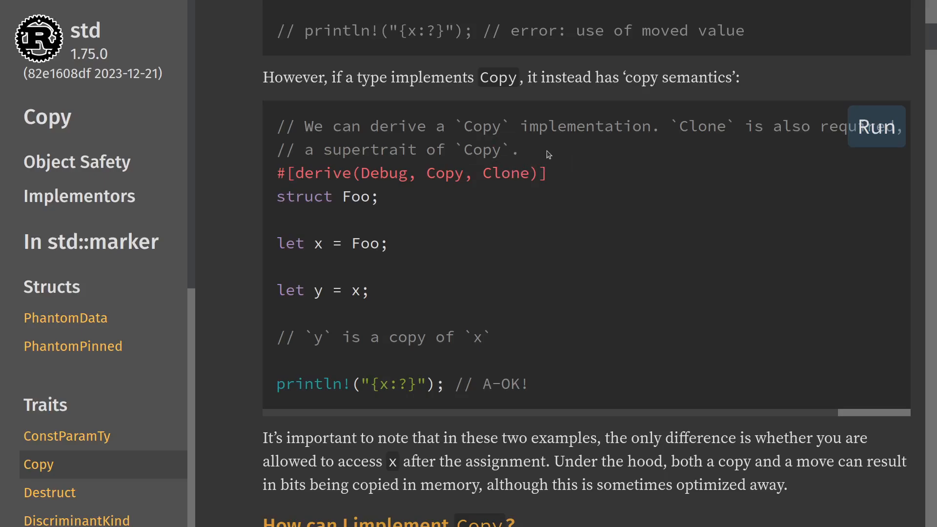
pyautogui.moveTo(483, 165)
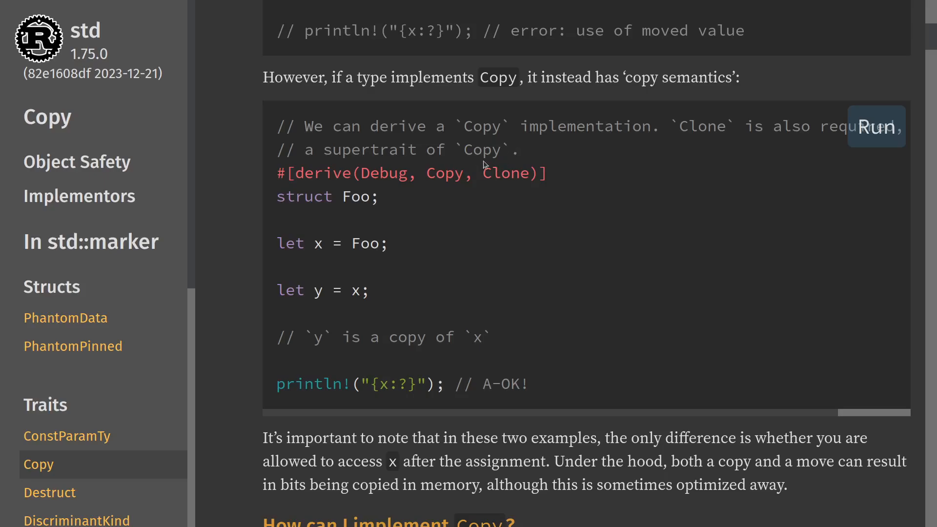
pyautogui.moveTo(498, 217)
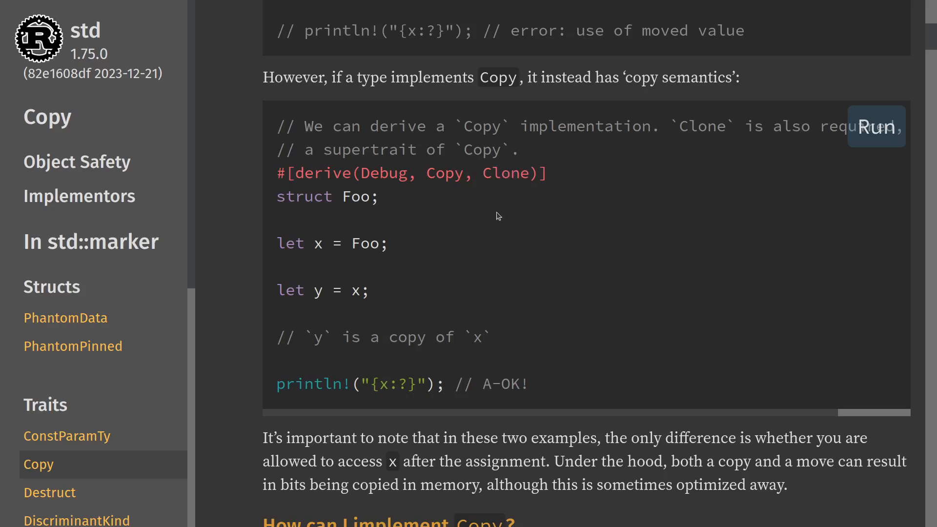
# Scroll to the 'How can I implement Copy?' derive and manual impl examples, highlighting a word
pyautogui.scroll(-3)
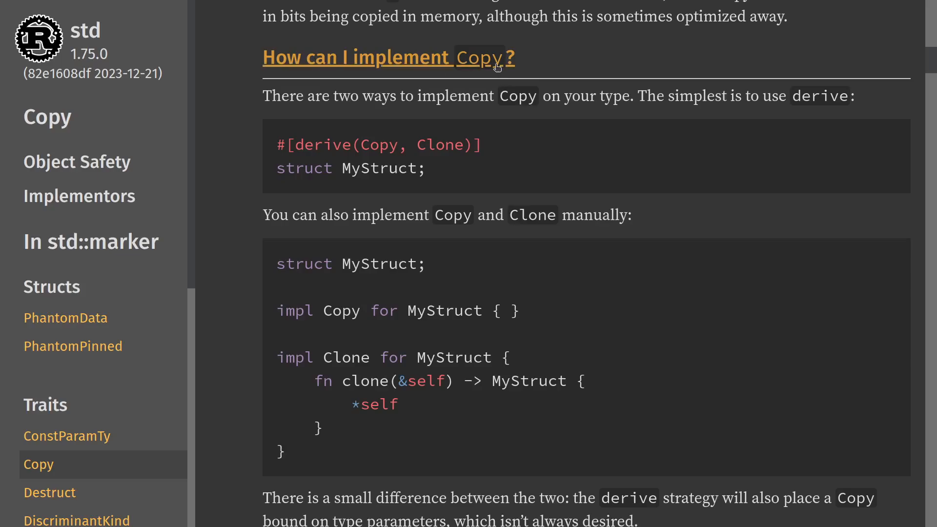
pyautogui.moveTo(601, 67)
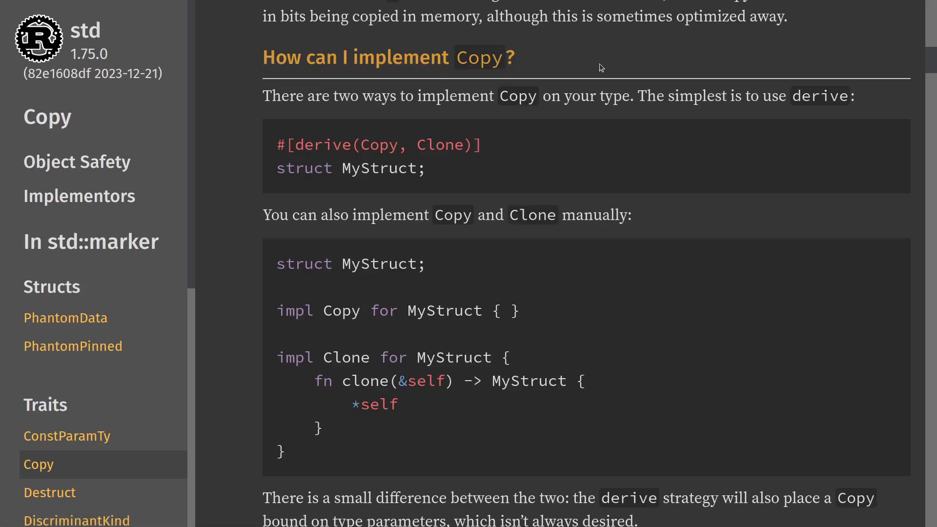
pyautogui.moveTo(368, 135)
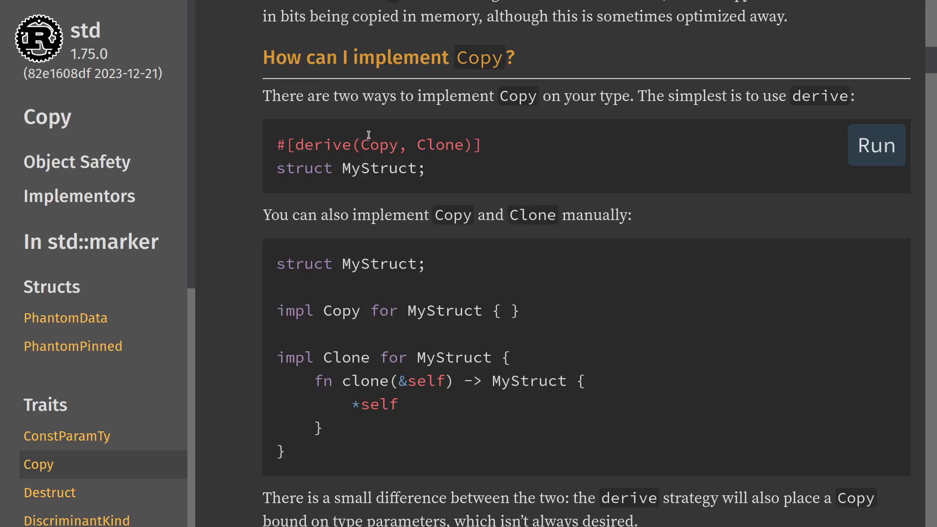
pyautogui.doubleClick(379, 145)
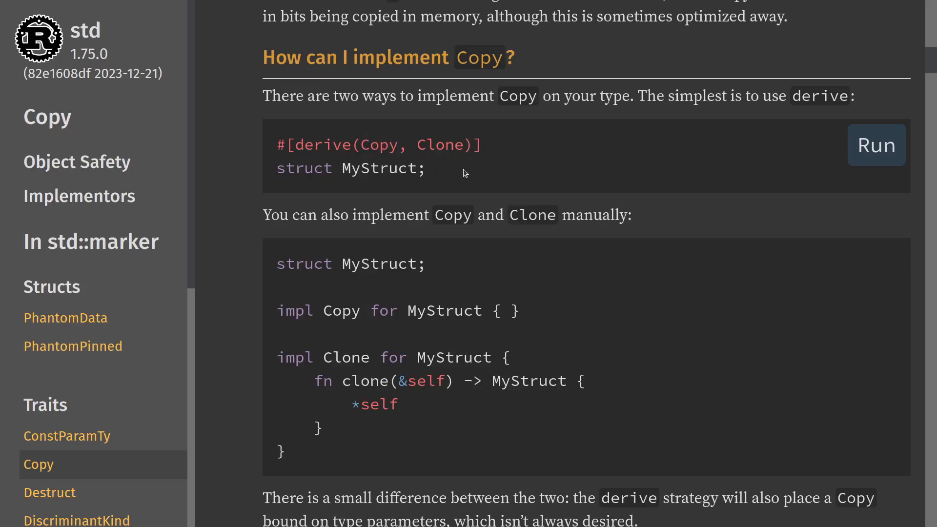
pyautogui.scroll(-3)
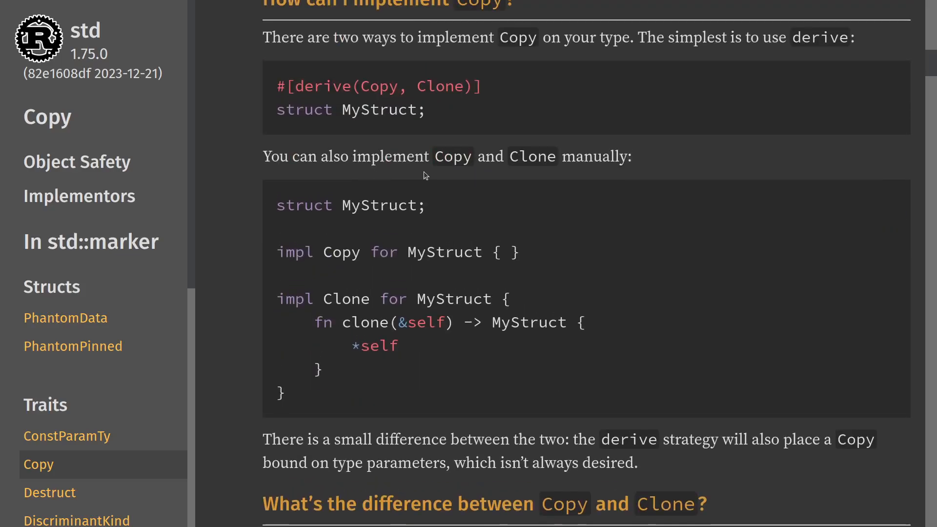
pyautogui.moveTo(481, 183)
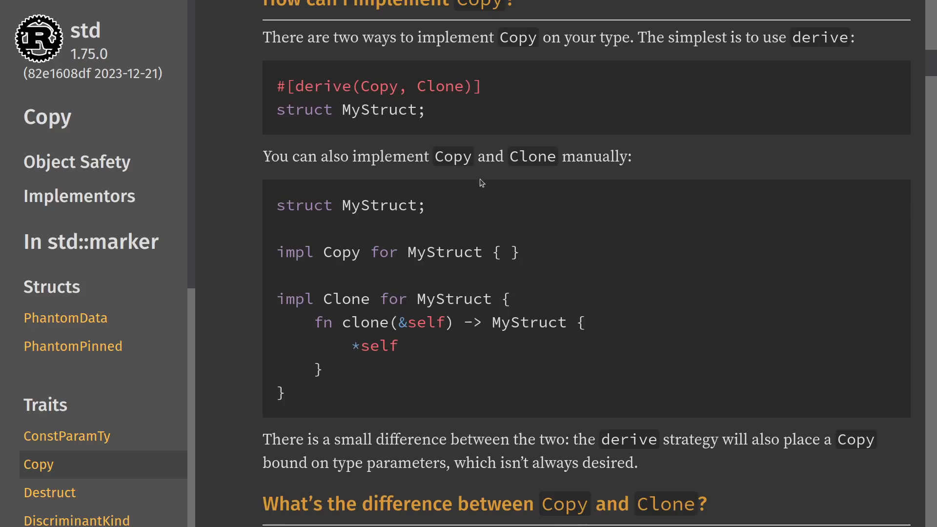
# Scroll to the manual impl Clone example and highlight the clone body and MyStruct
pyautogui.scroll(-3)
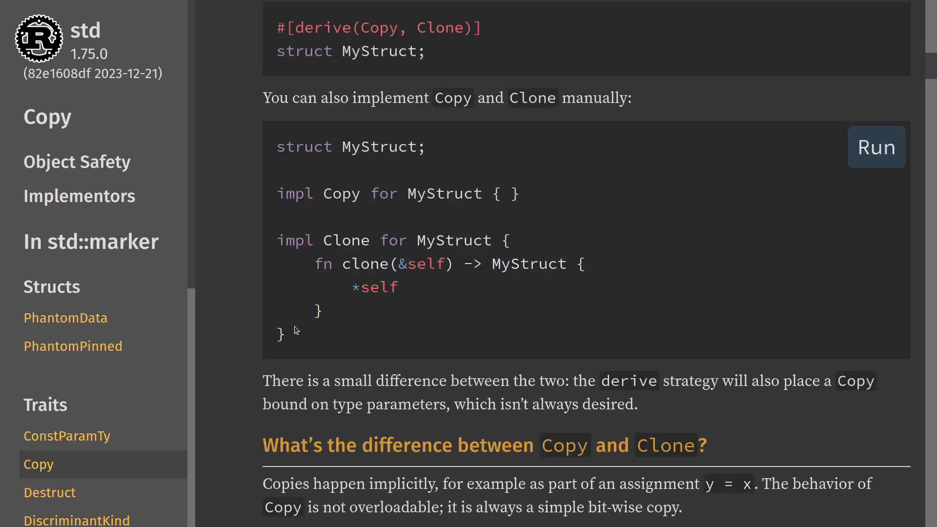
pyautogui.doubleClick(453, 240)
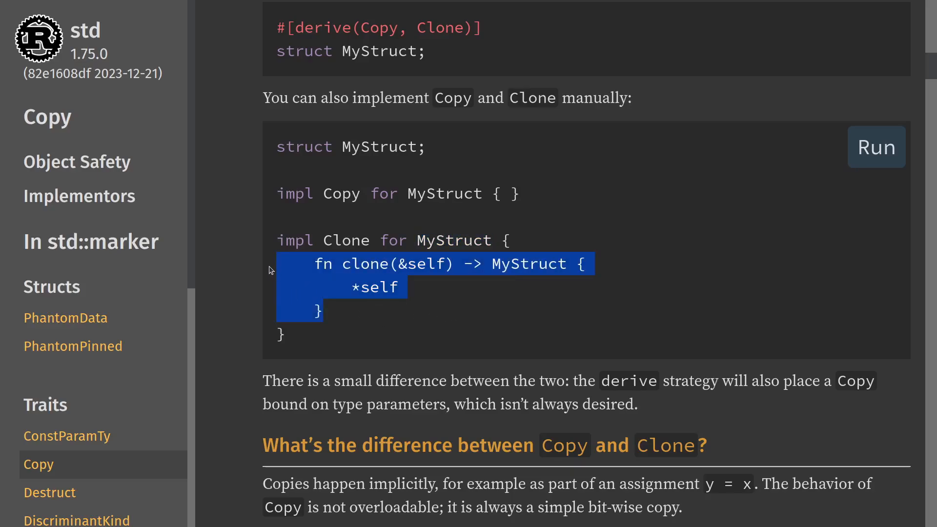
pyautogui.click(364, 311)
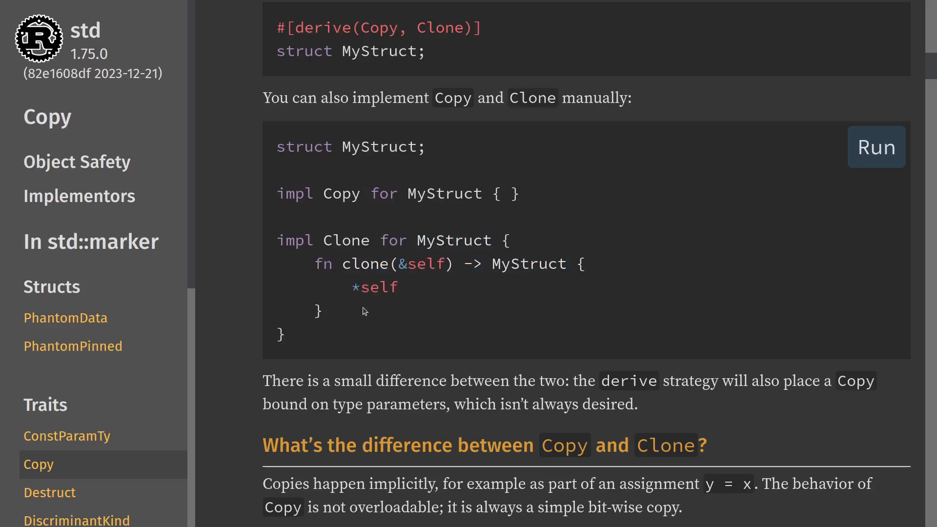
pyautogui.moveTo(472, 181)
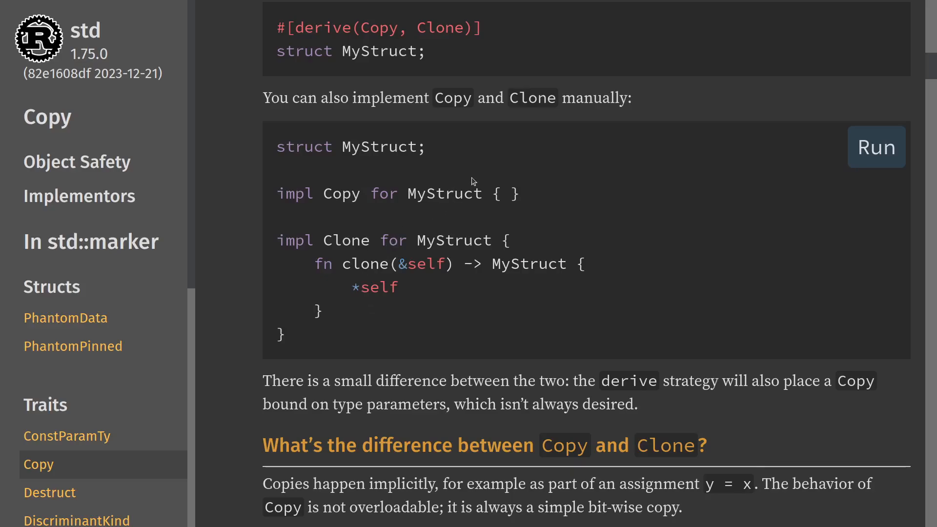
pyautogui.moveTo(293, 234)
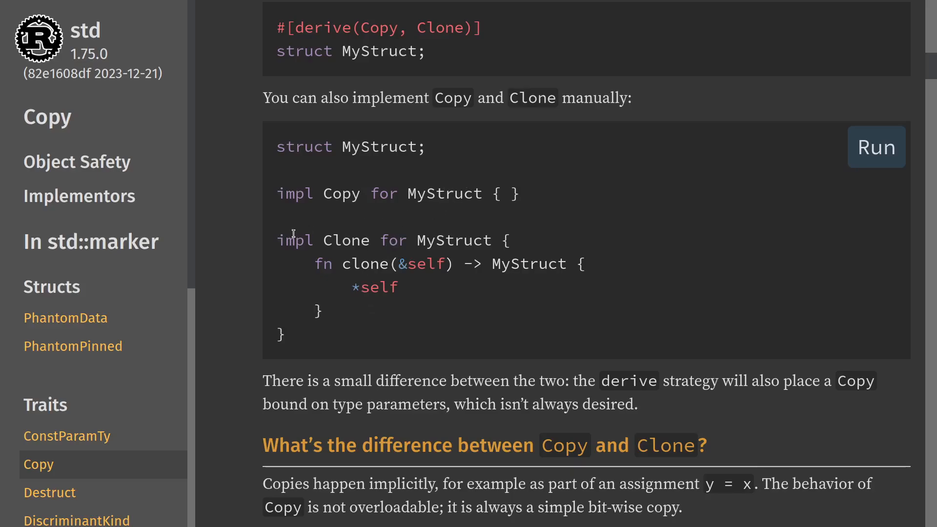
pyautogui.doubleClick(345, 240)
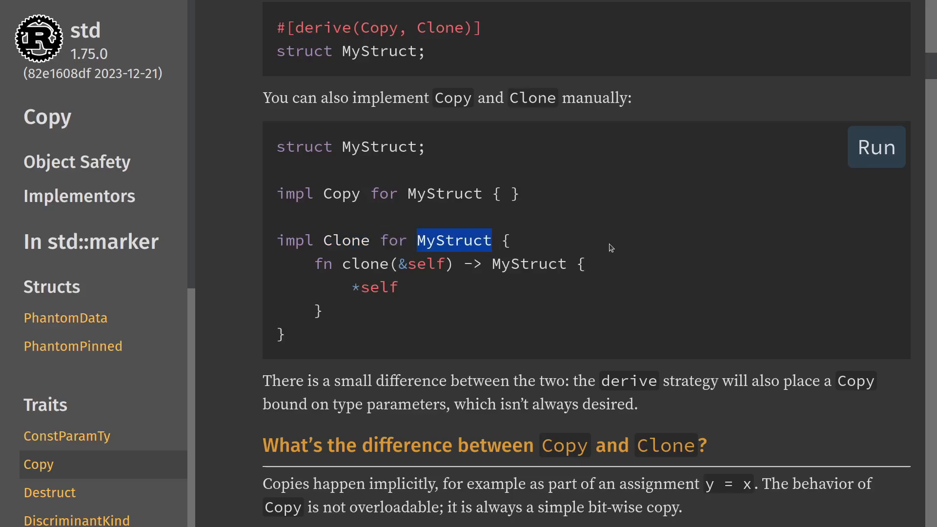
pyautogui.moveTo(383, 306)
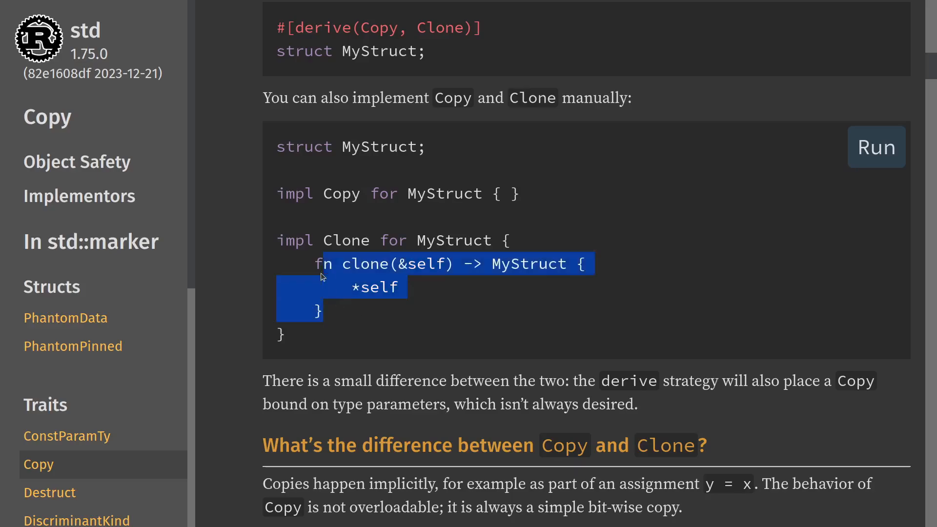
pyautogui.doubleClick(345, 240)
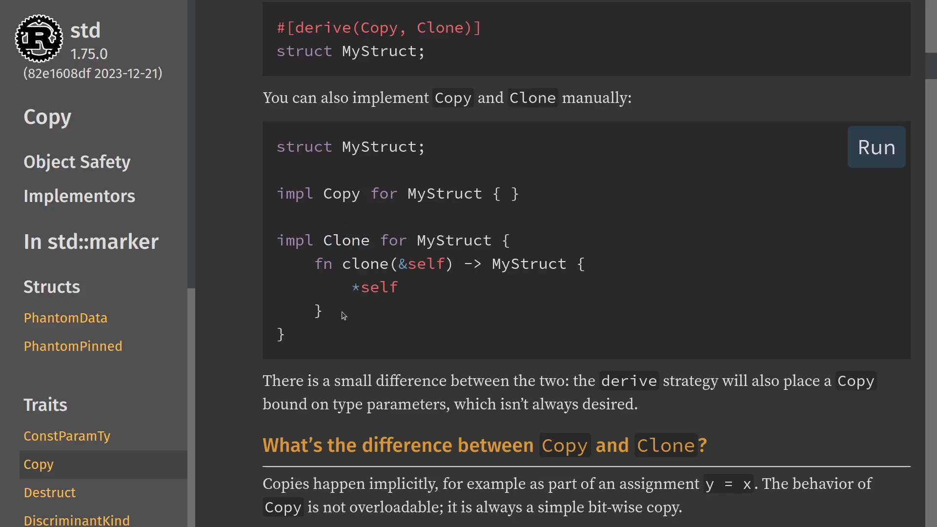
# Highlight the clone method name, &self, MyStruct return type and *self expression
pyautogui.doubleClick(364, 264)
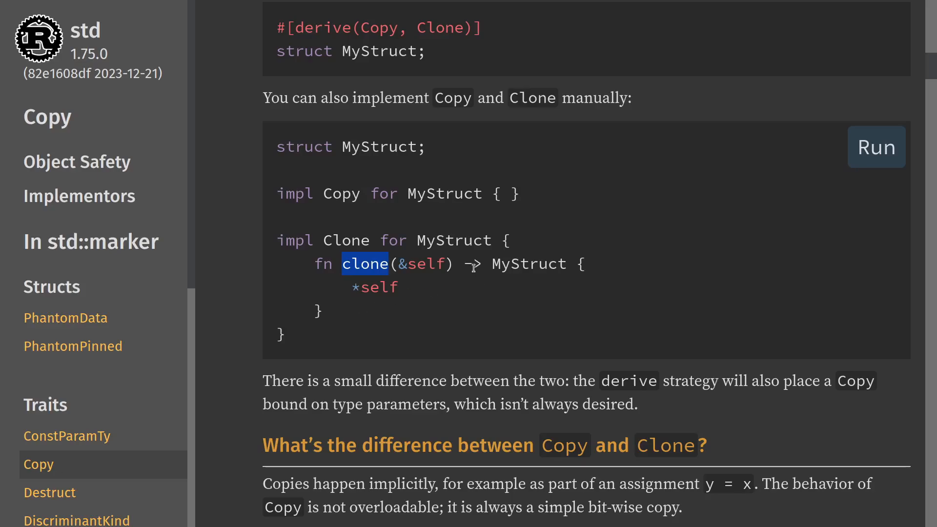
pyautogui.doubleClick(421, 263)
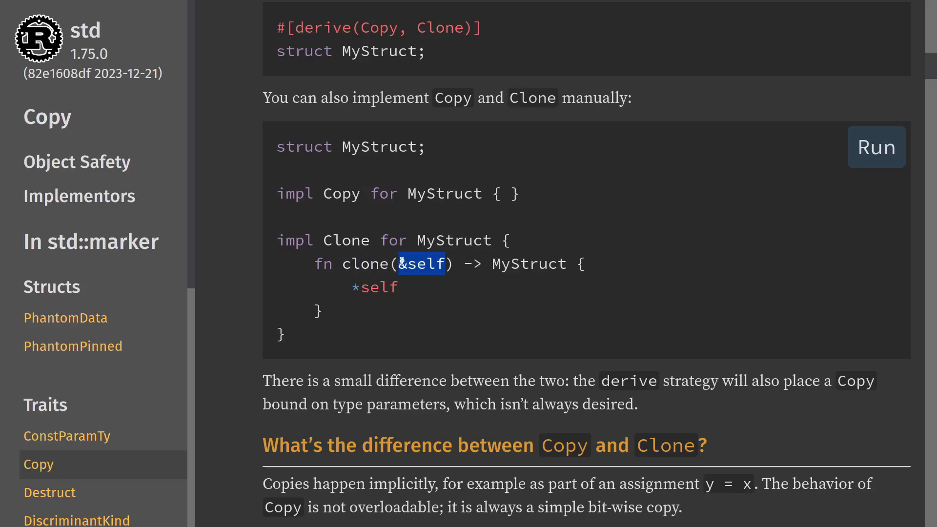
pyautogui.doubleClick(529, 264)
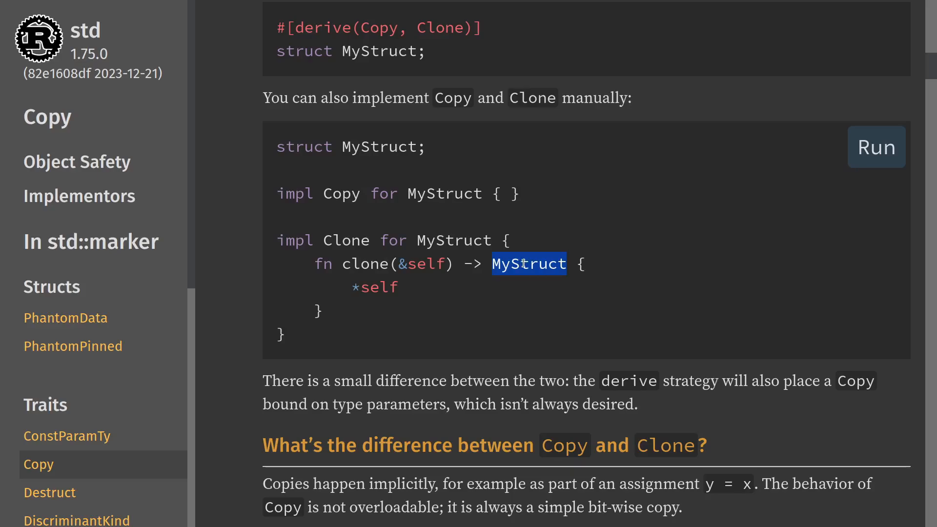
pyautogui.click(389, 287)
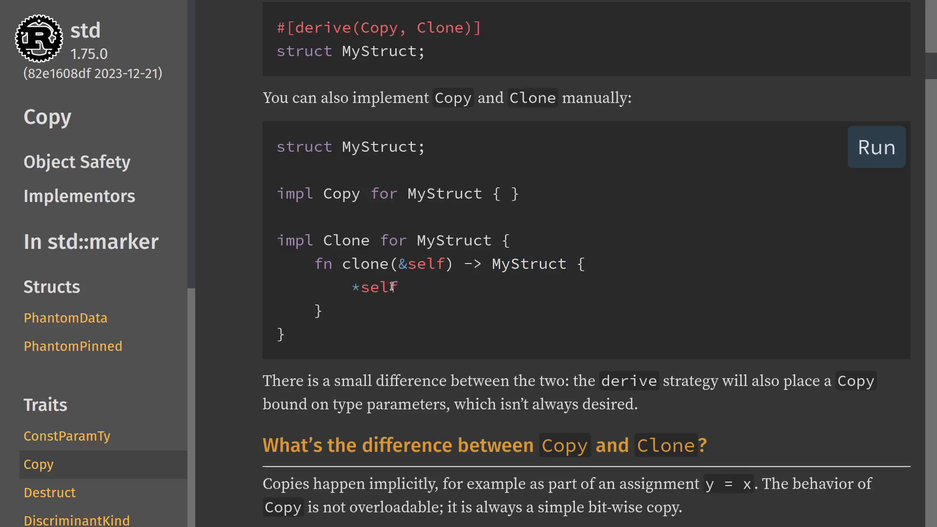
pyautogui.doubleClick(374, 287)
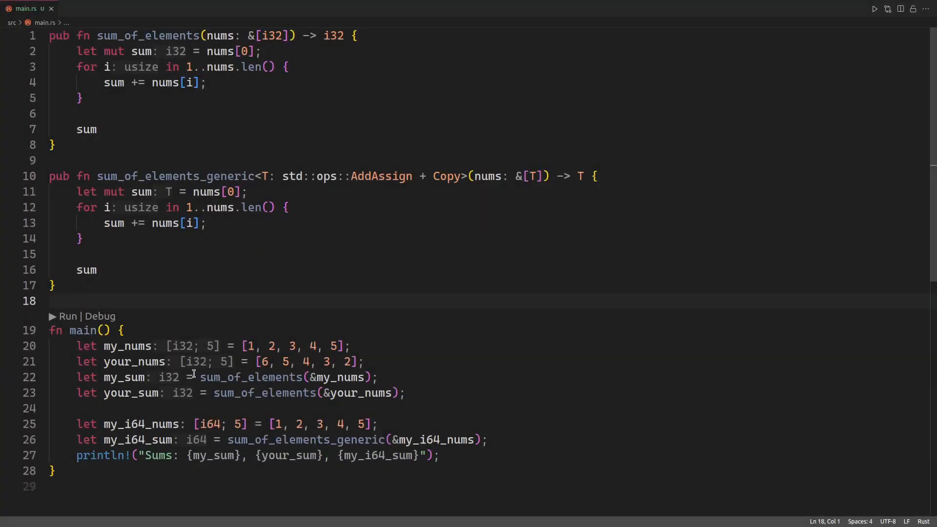
pyautogui.moveTo(480, 410)
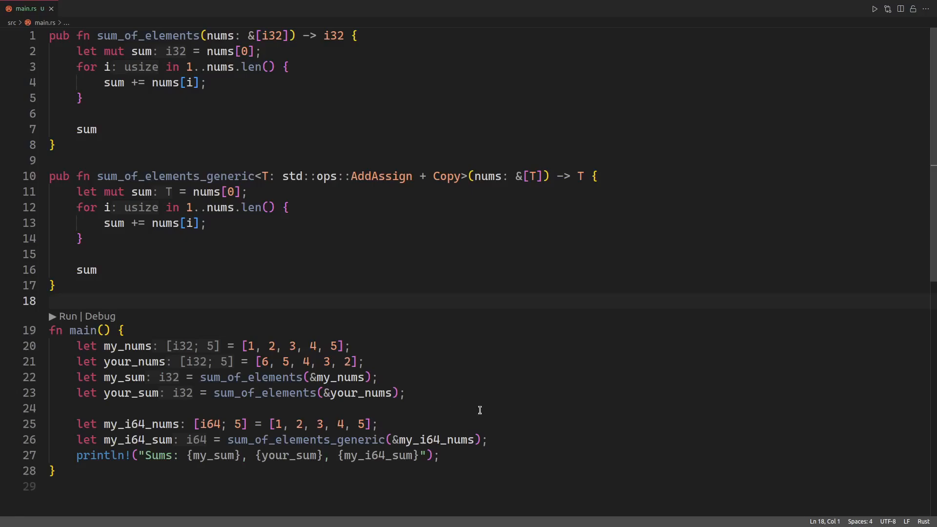
pyautogui.click(196, 176)
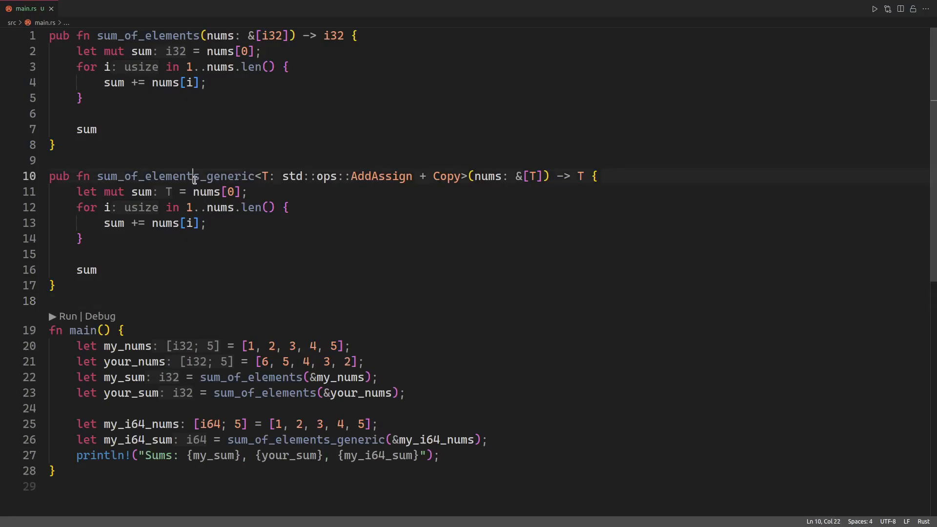
pyautogui.doubleClick(149, 176)
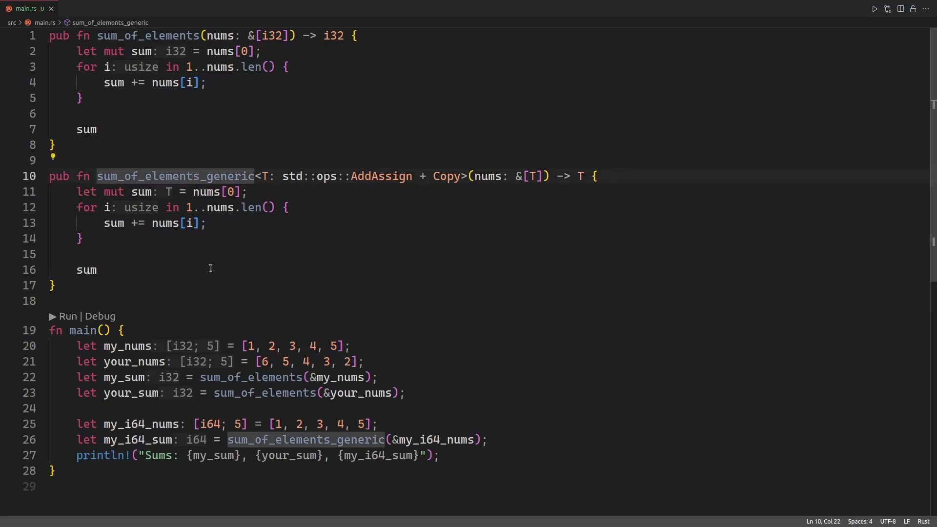
pyautogui.click(145, 36)
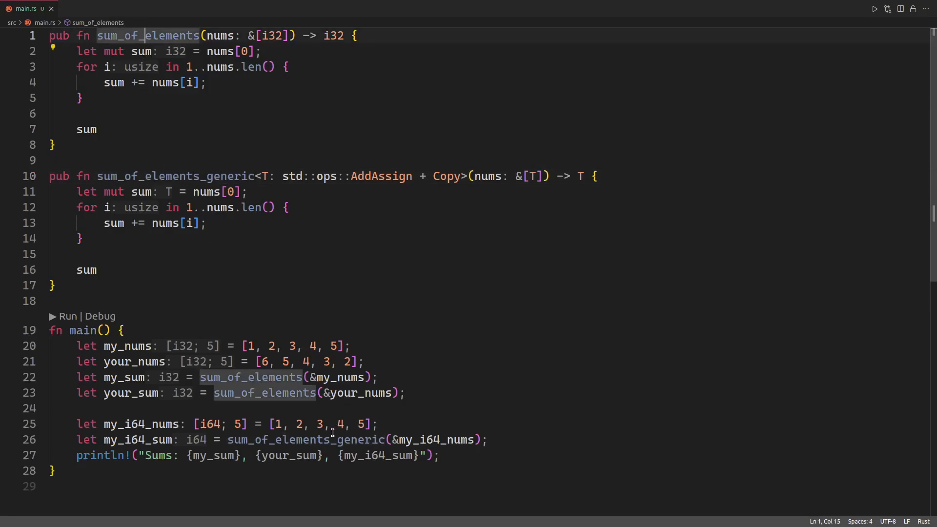
pyautogui.click(308, 440)
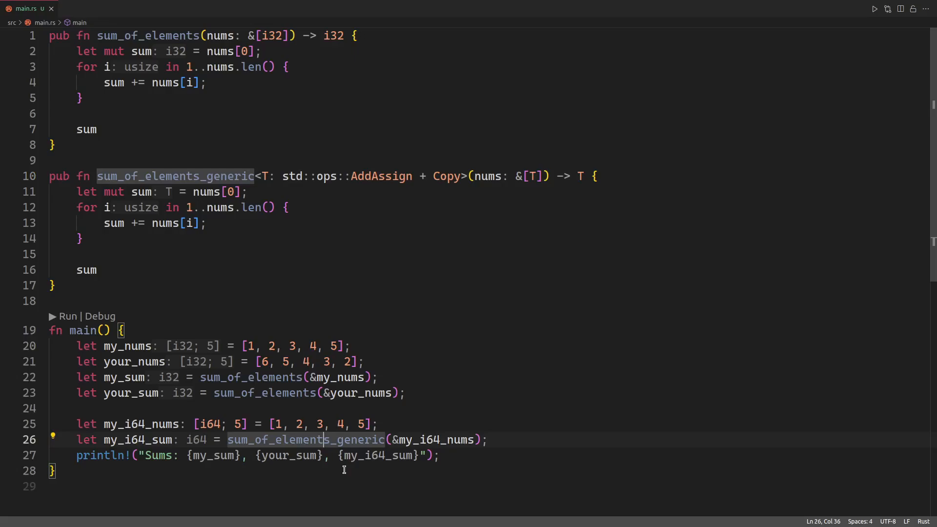
pyautogui.click(261, 176)
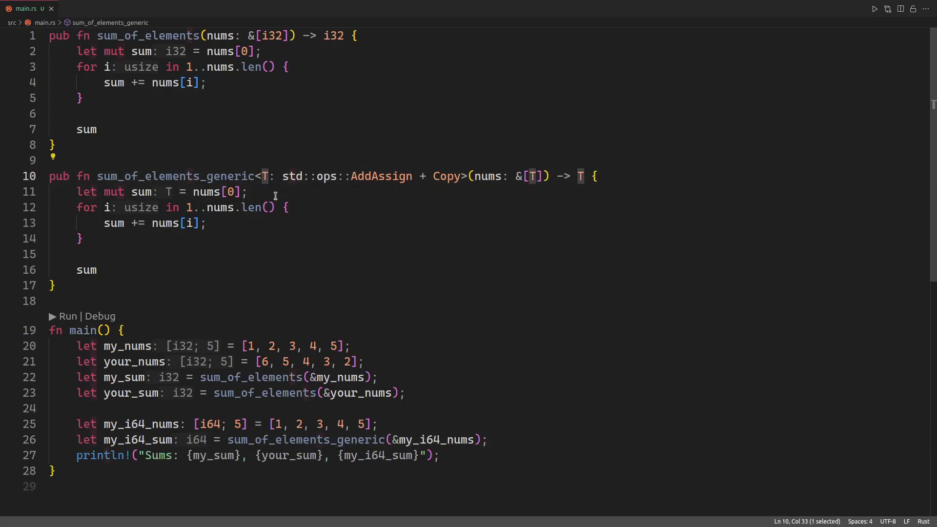
pyautogui.click(418, 439)
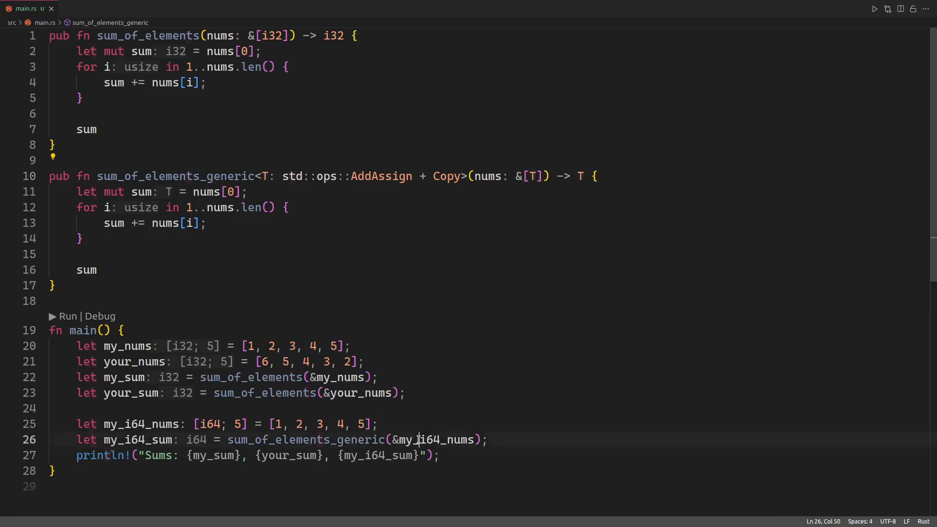
pyautogui.moveTo(439, 440)
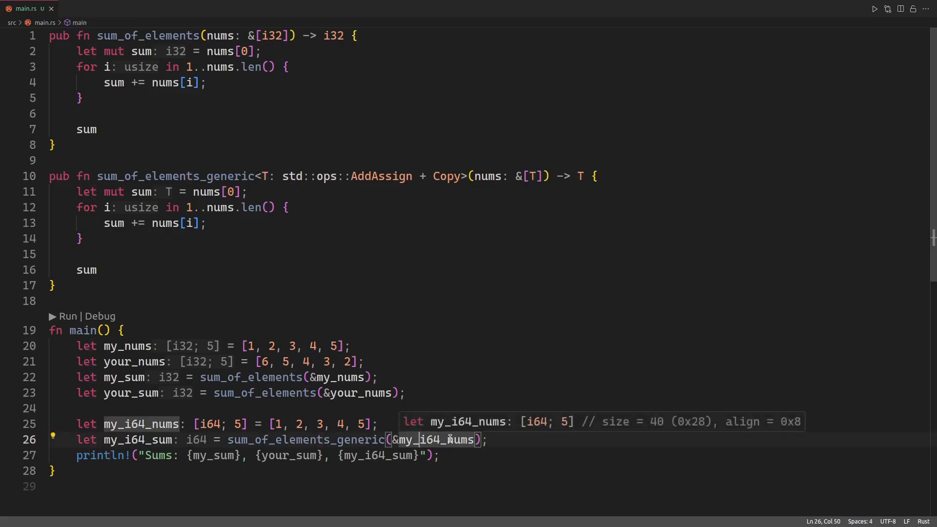
pyautogui.moveTo(499, 173)
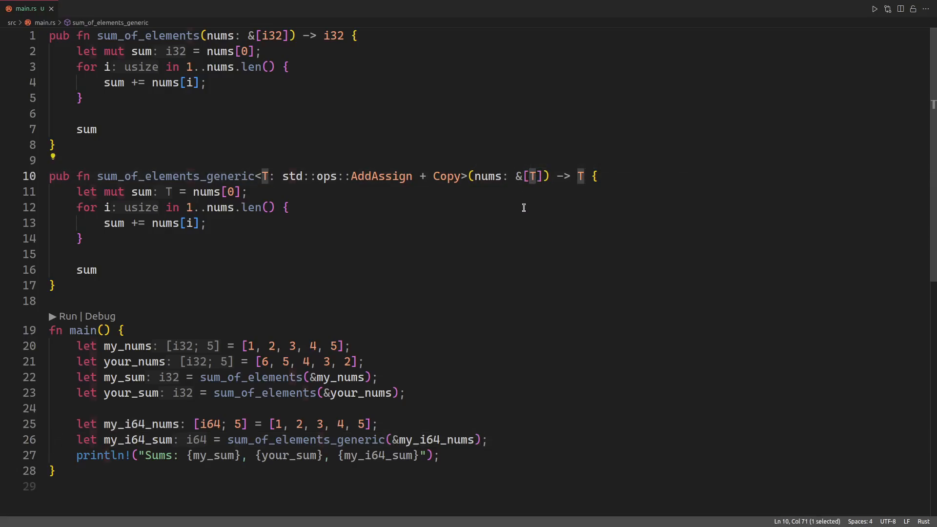
pyautogui.click(437, 439)
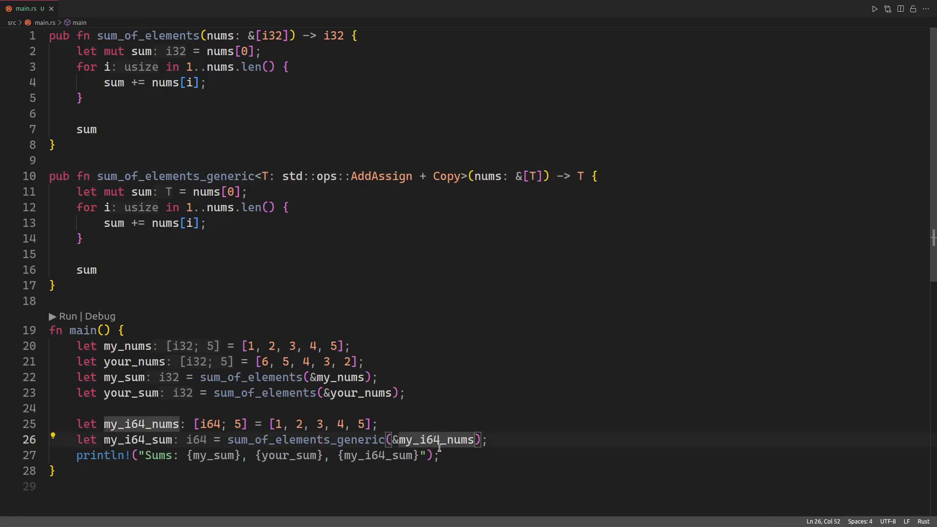
pyautogui.moveTo(438, 441)
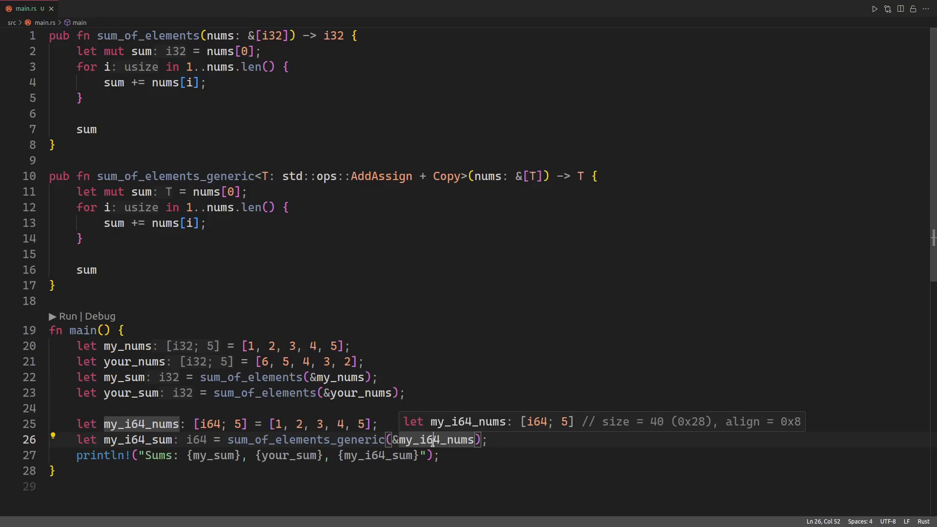
pyautogui.moveTo(533, 394)
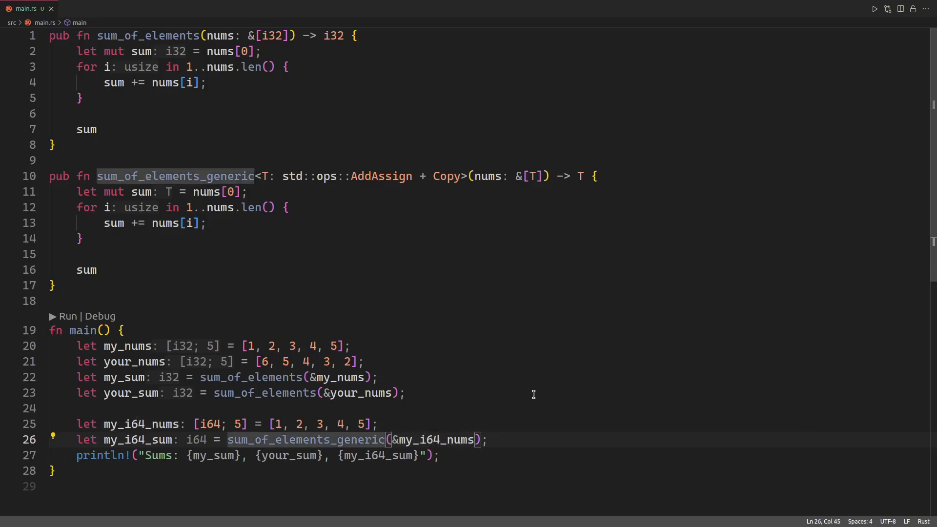
pyautogui.moveTo(559, 392)
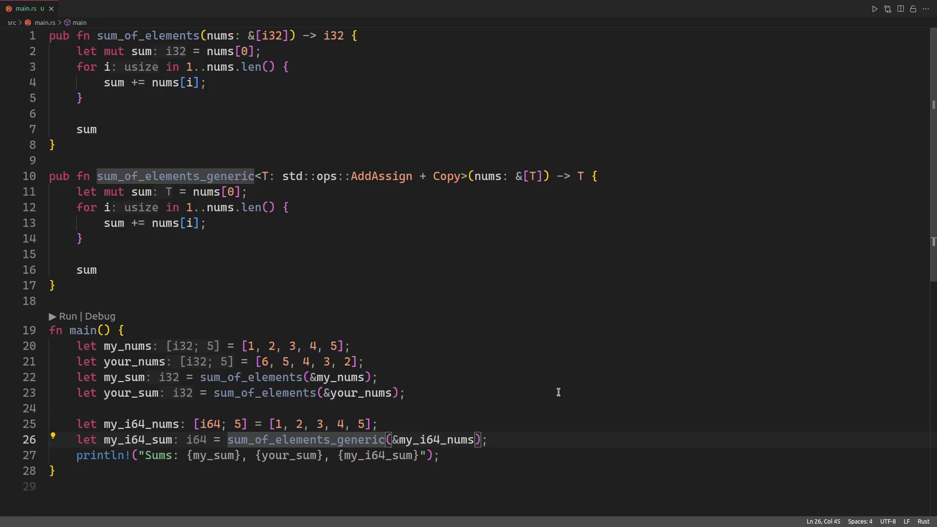
pyautogui.click(227, 440)
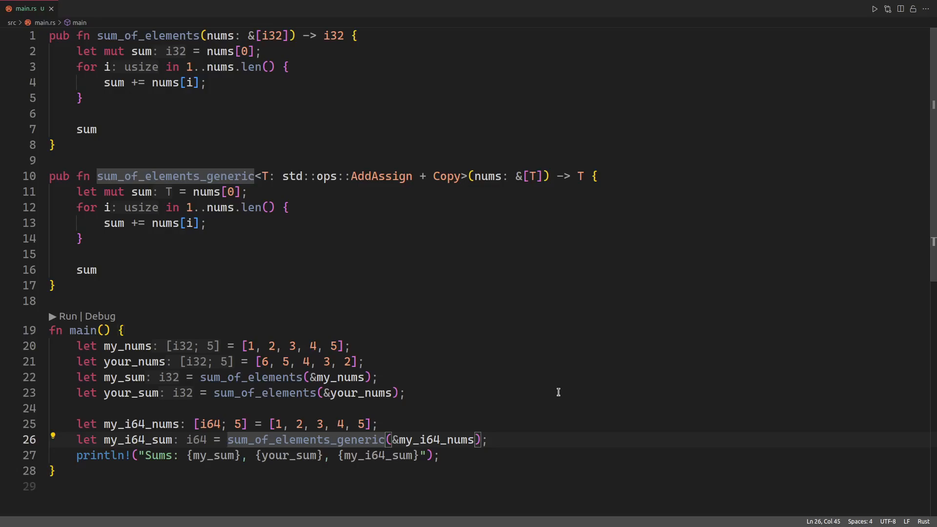
# Insert ::<i64> before the parenthesis in the sum_of_elements_generic call on line 26
pyautogui.write('::<')
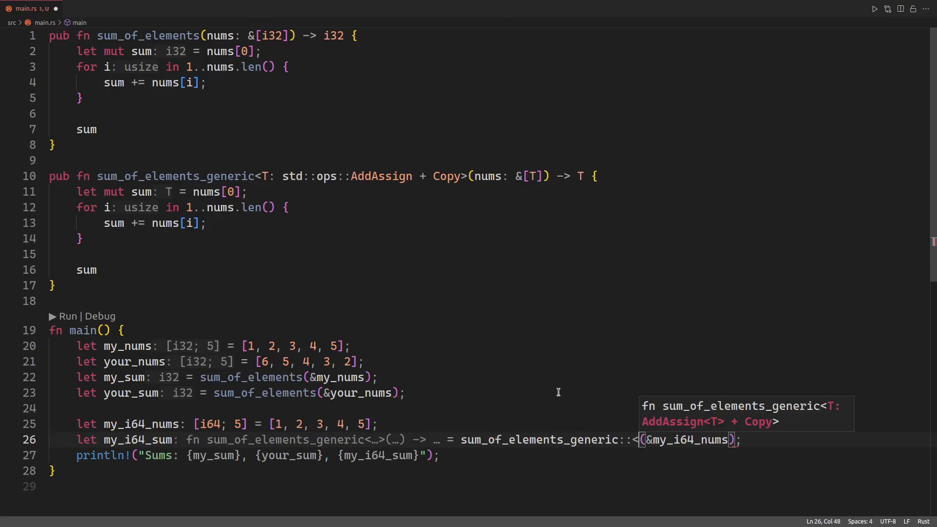
pyautogui.write('i64')
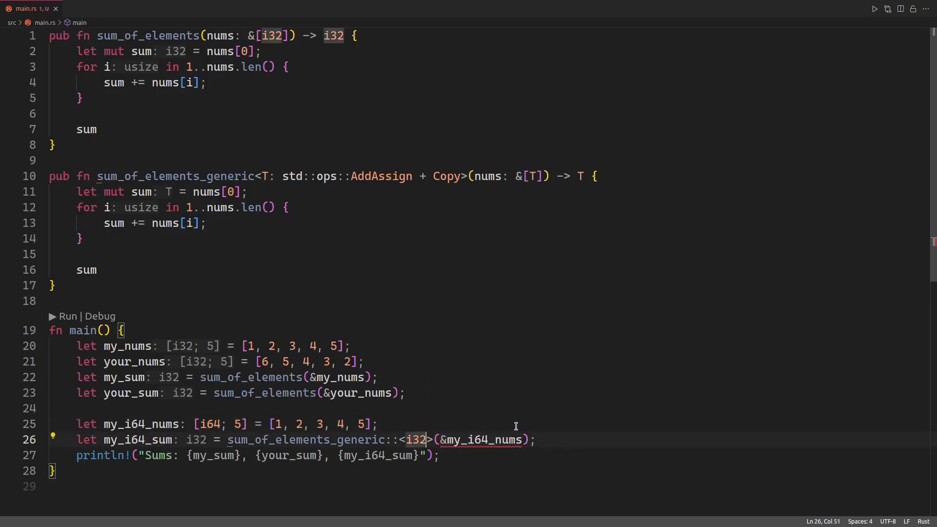
pyautogui.write('i64')
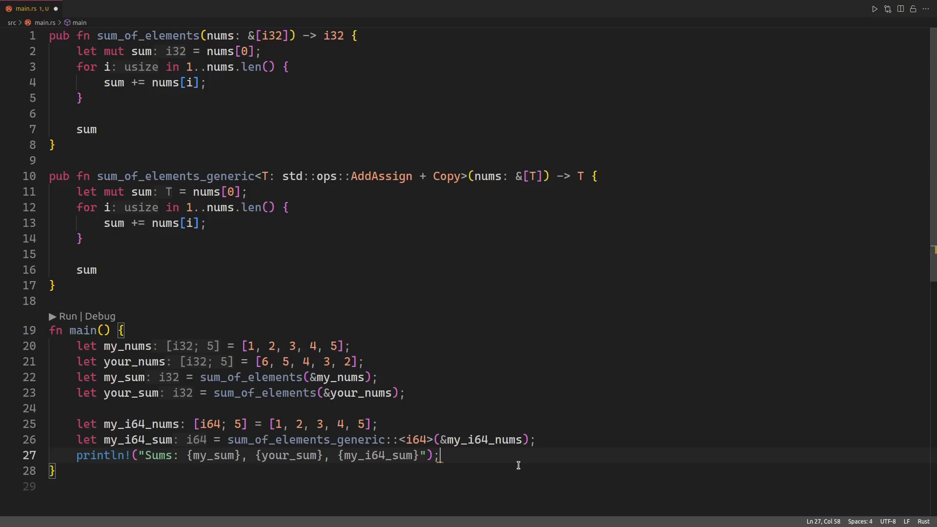
# Declare let v: Vec<f64> = vec![1_f64, 2_f64, 3_f64]; in main
pyautogui.write('v =')
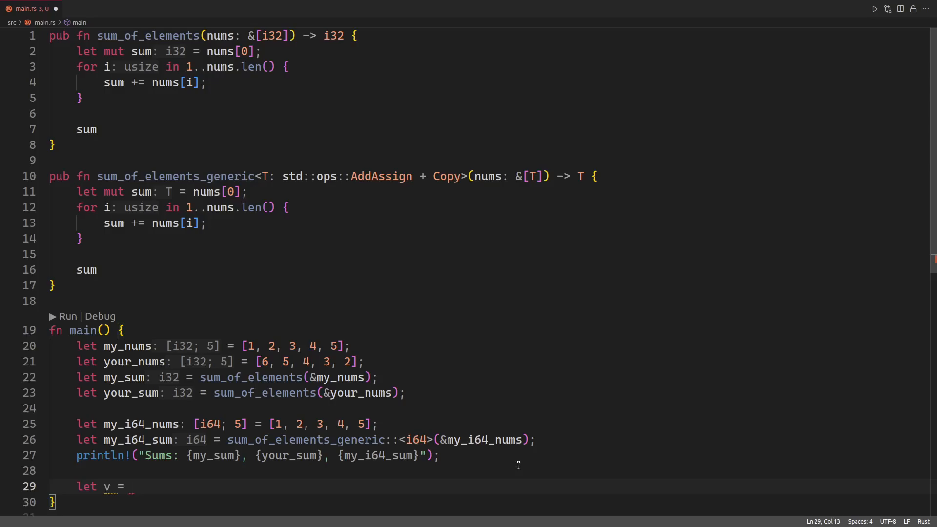
pyautogui.write('vec![]')
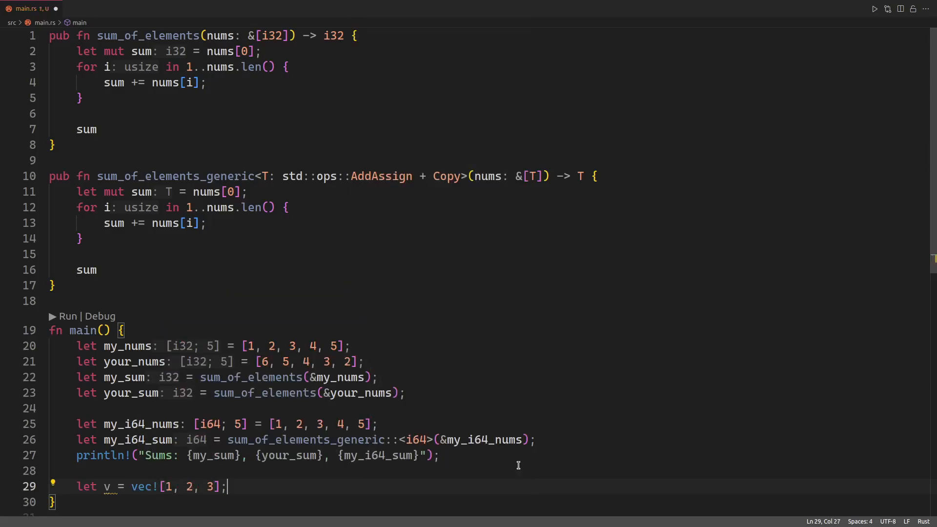
pyautogui.moveTo(107, 486)
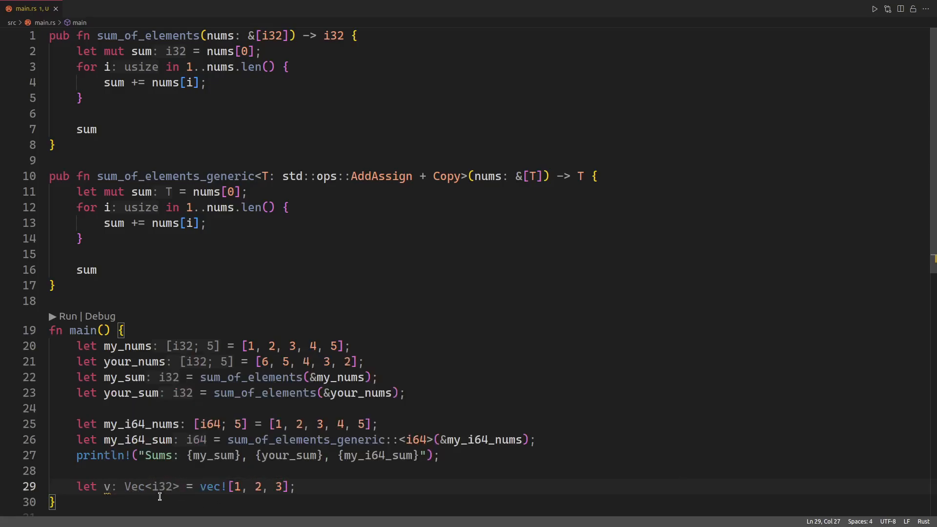
pyautogui.moveTo(104, 486)
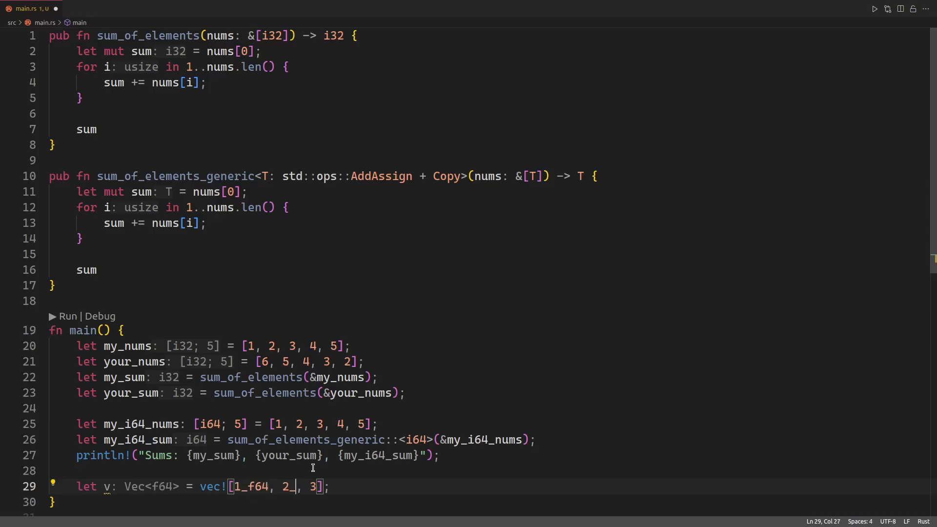
pyautogui.write('f64, 3_f')
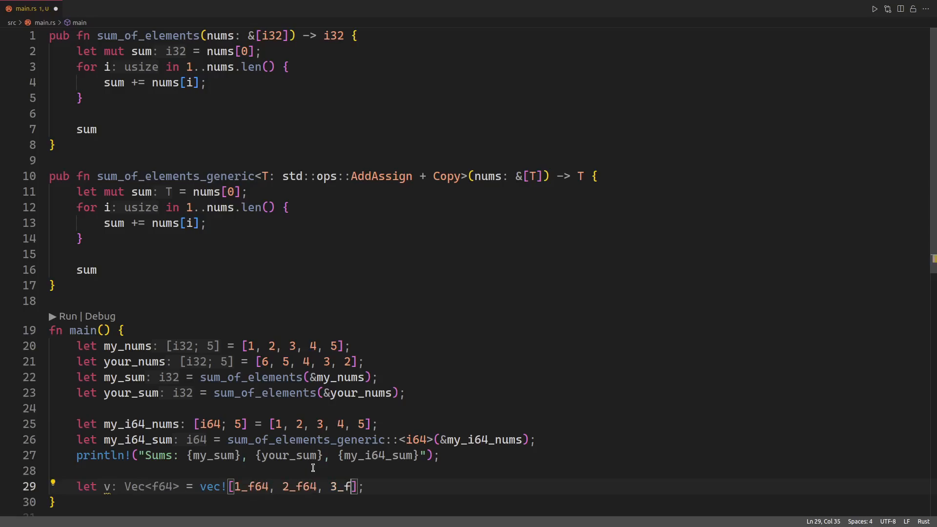
pyautogui.write('64')
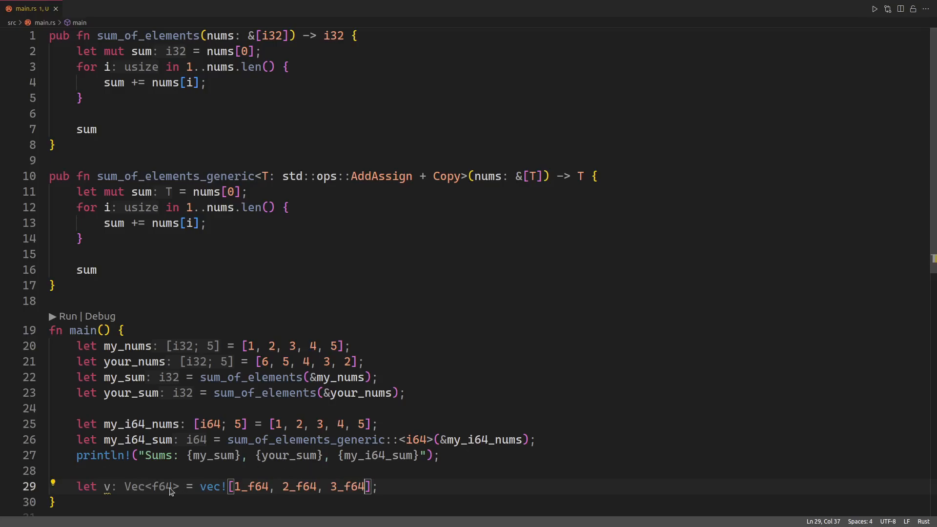
pyautogui.moveTo(170, 487)
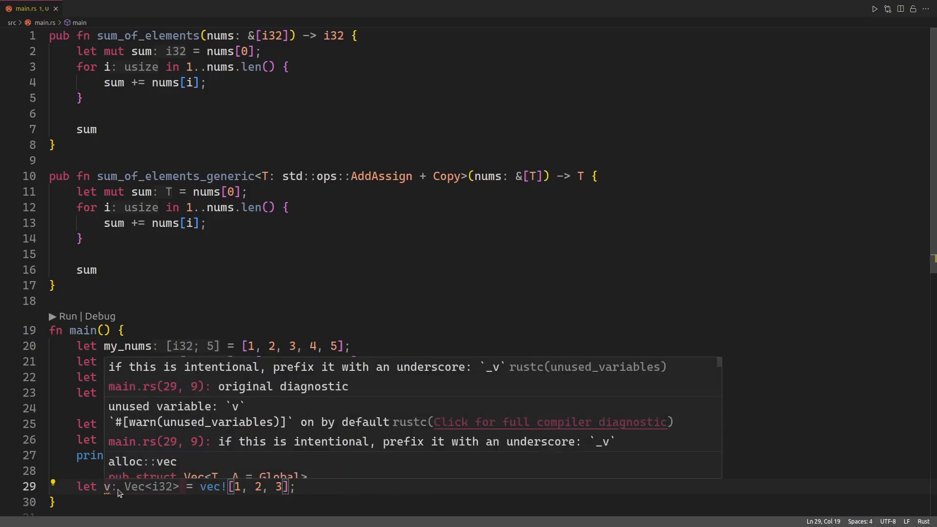
# Annotate v on line 29 as Vec<i64>, leaving vec![1, 2, 3] with plain integers
pyautogui.click(379, 486)
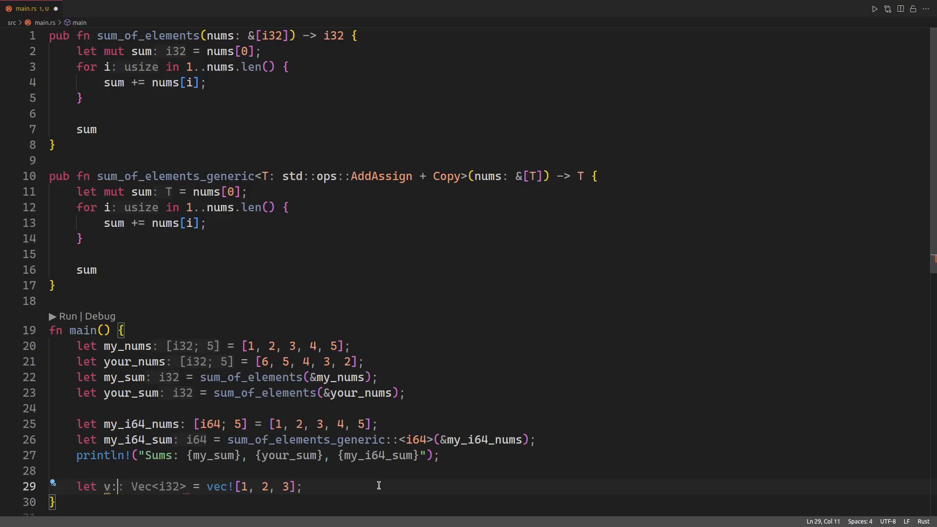
pyautogui.write('Vec<i64>')
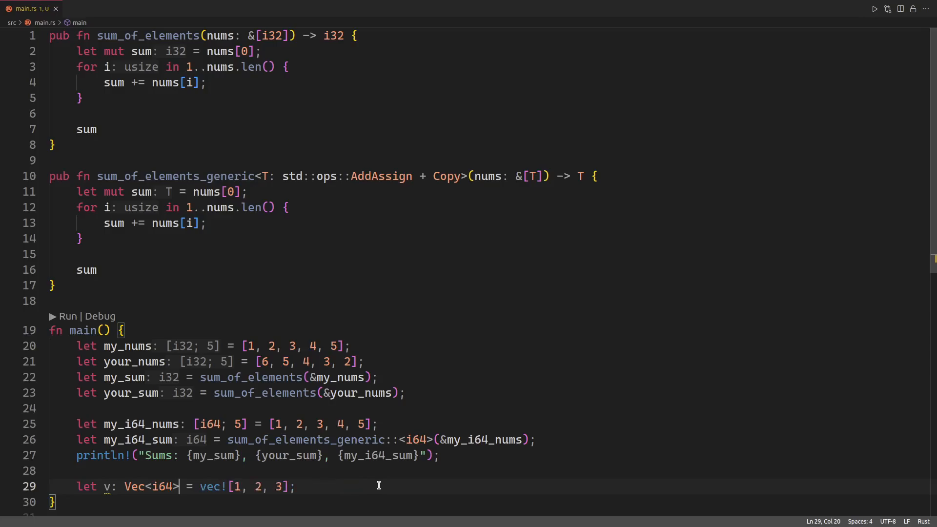
pyautogui.moveTo(334, 495)
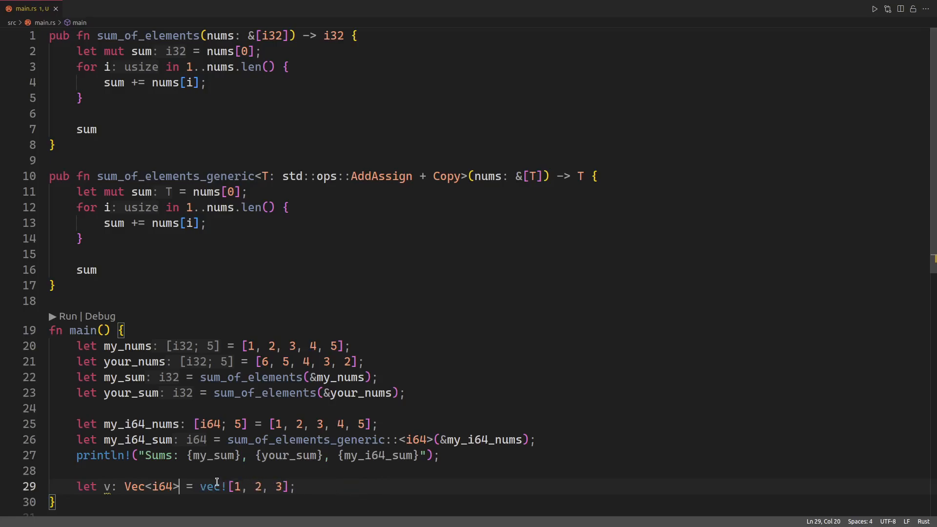
pyautogui.click(299, 486)
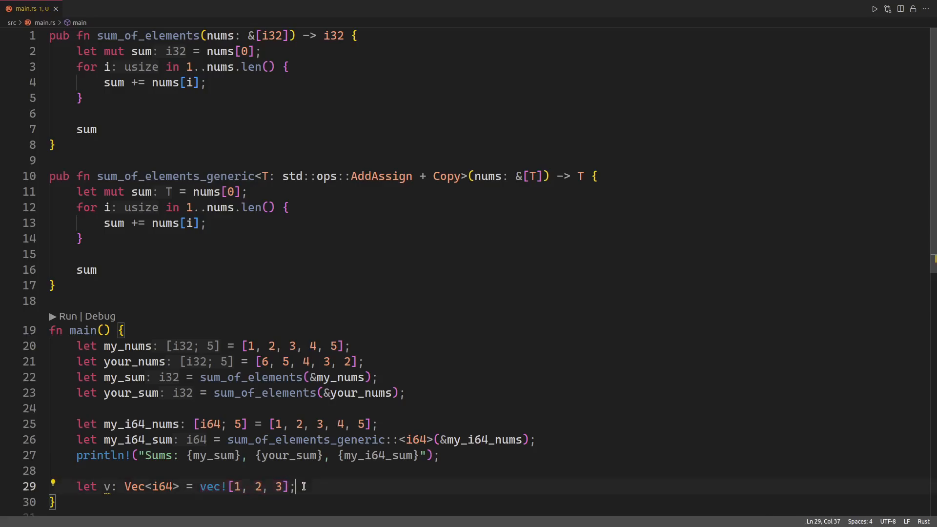